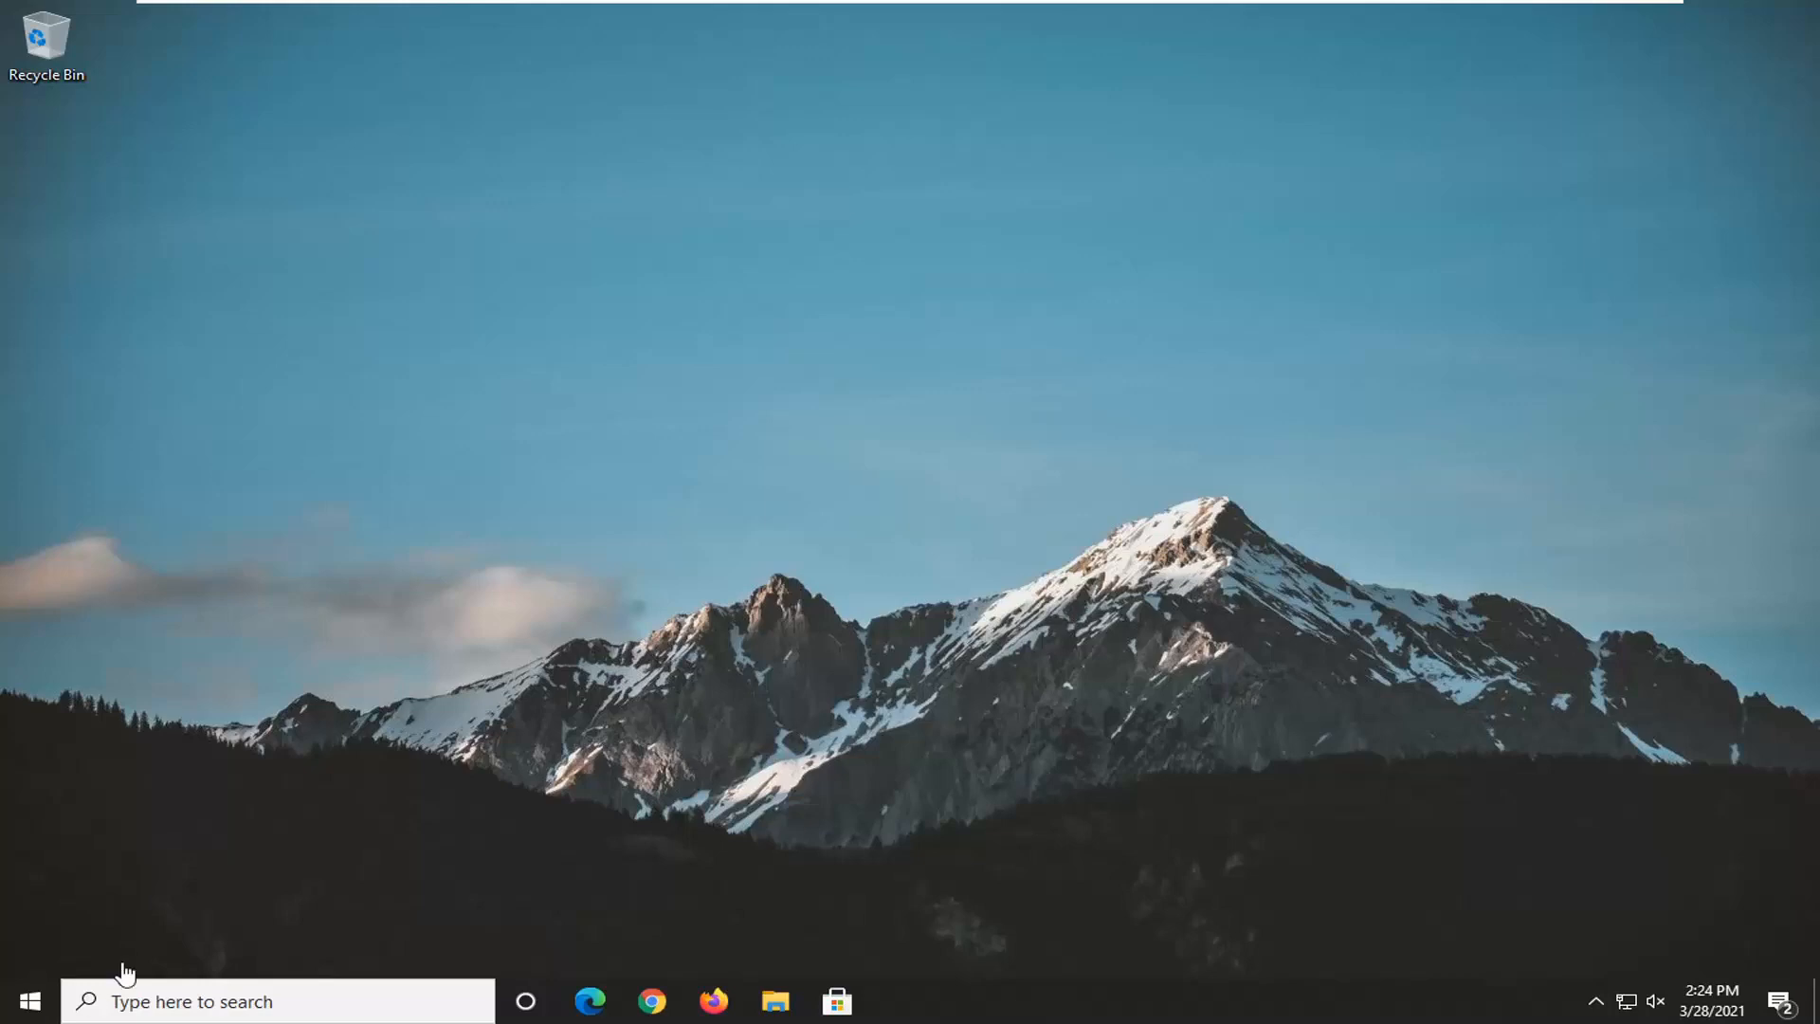
Step: Reach the Troubleshoot page under Update & Security via the Start menu's Settings
click(28, 1001)
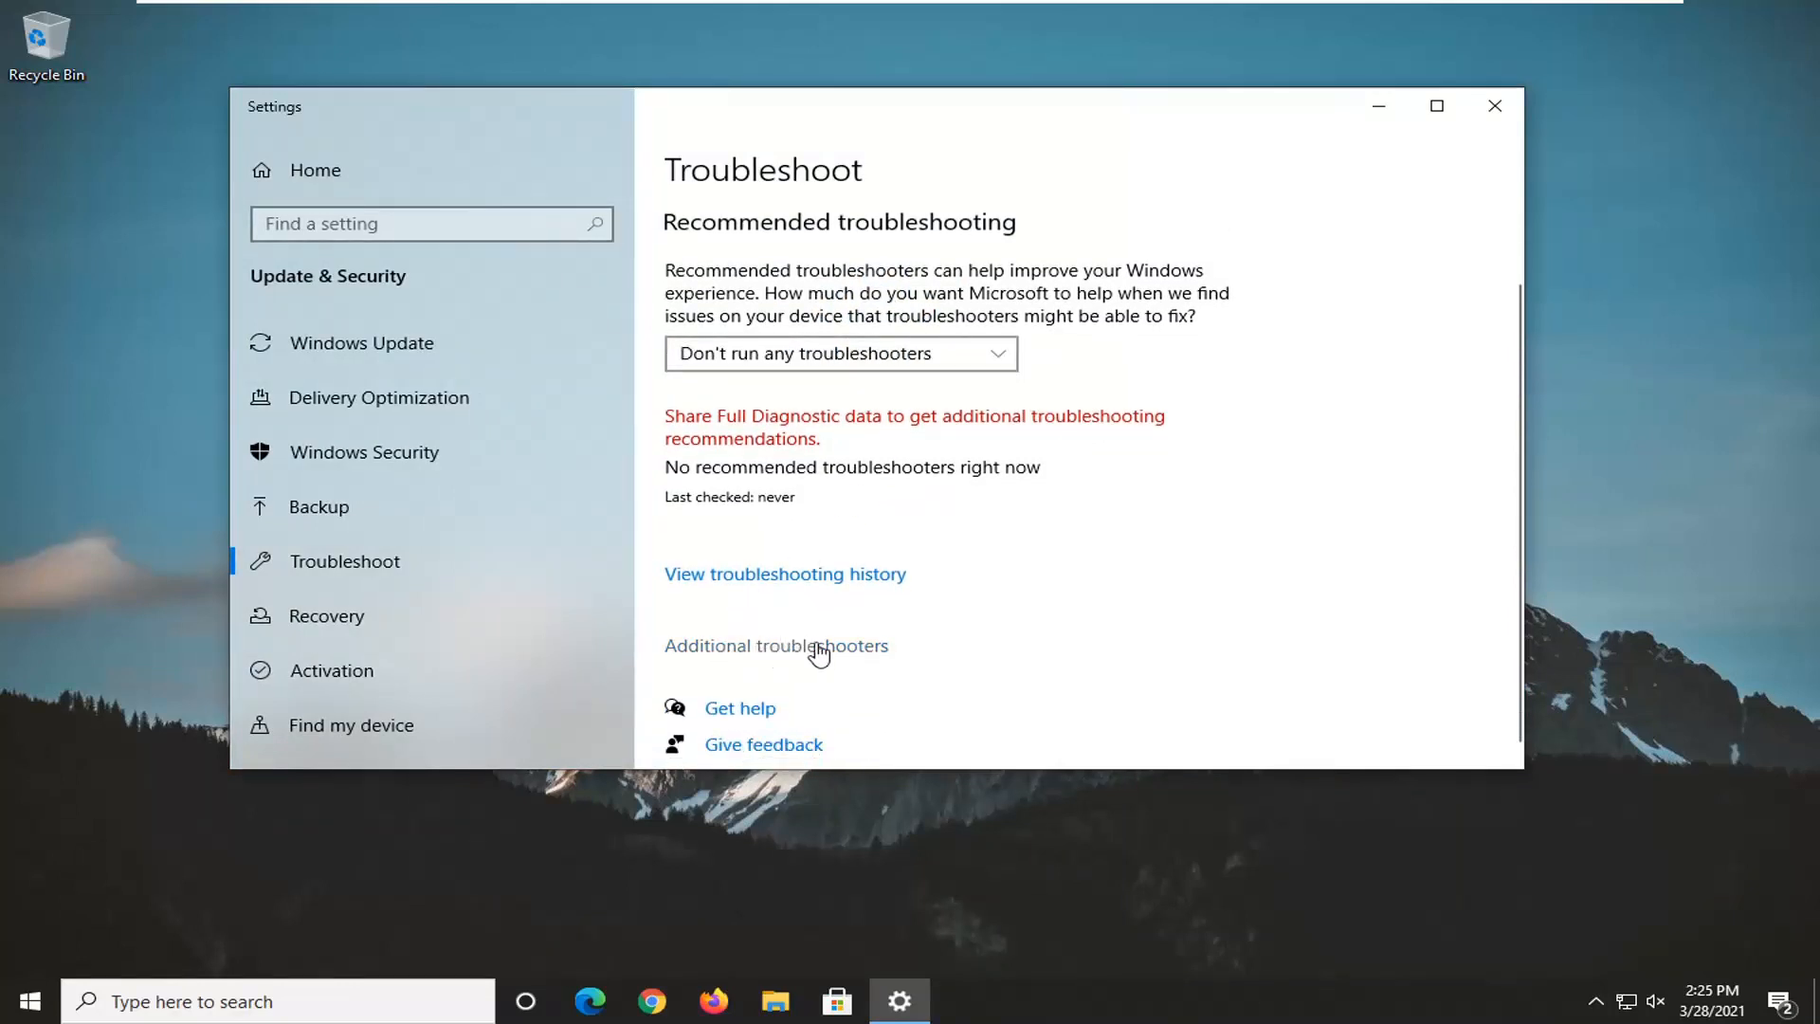
Step: Show Additional troubleshooters and expand the Windows Update entry
click(775, 645)
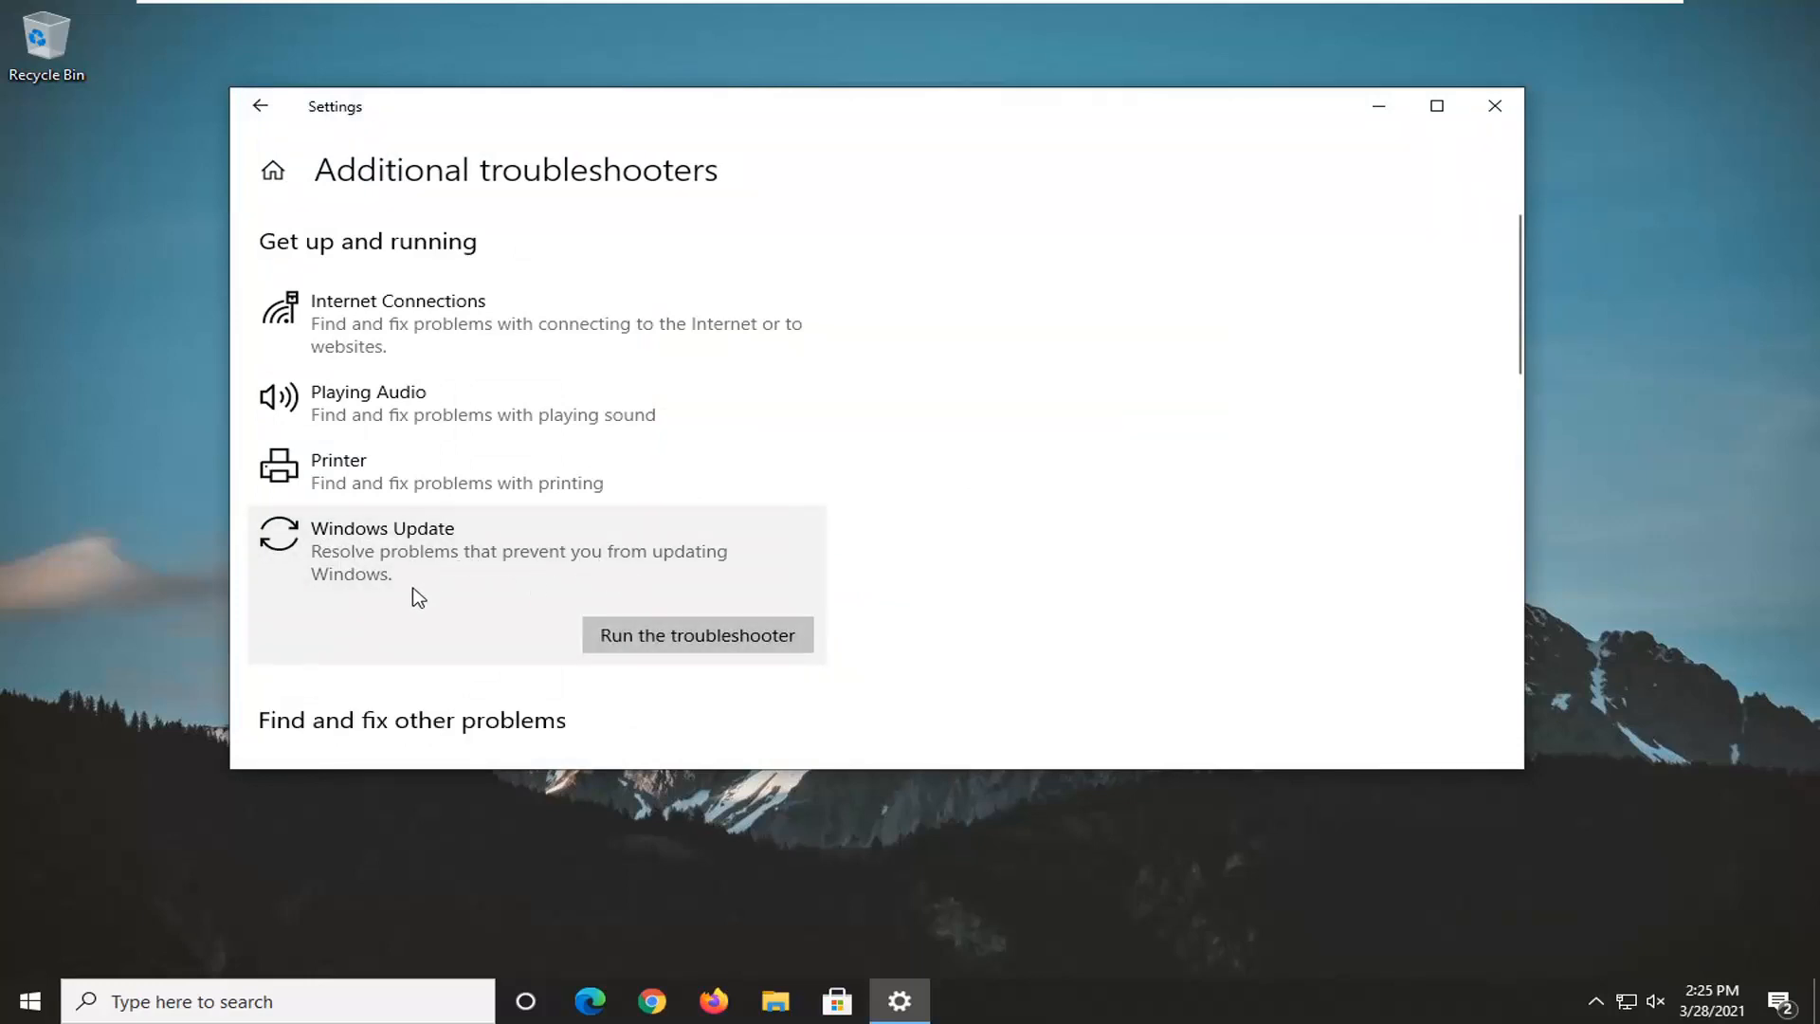
click(698, 636)
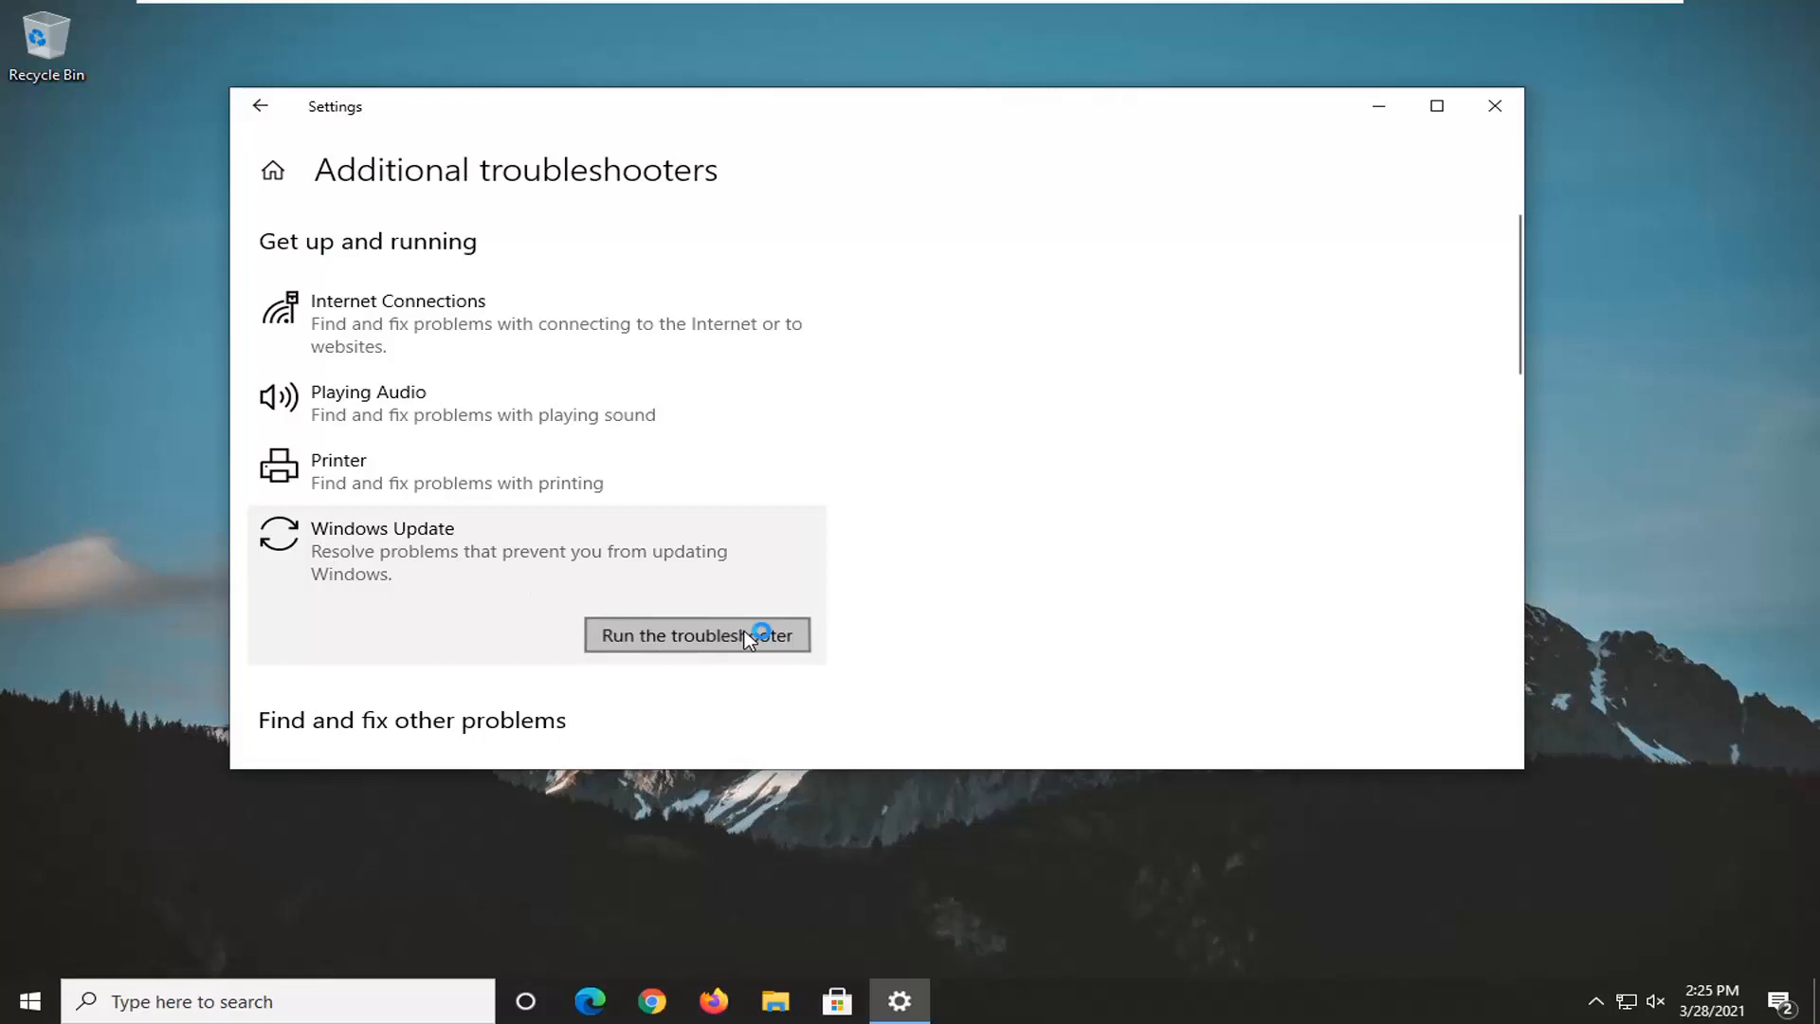
Step: Run the Windows Update troubleshooter until it reports it couldn't identify the problem
click(696, 635)
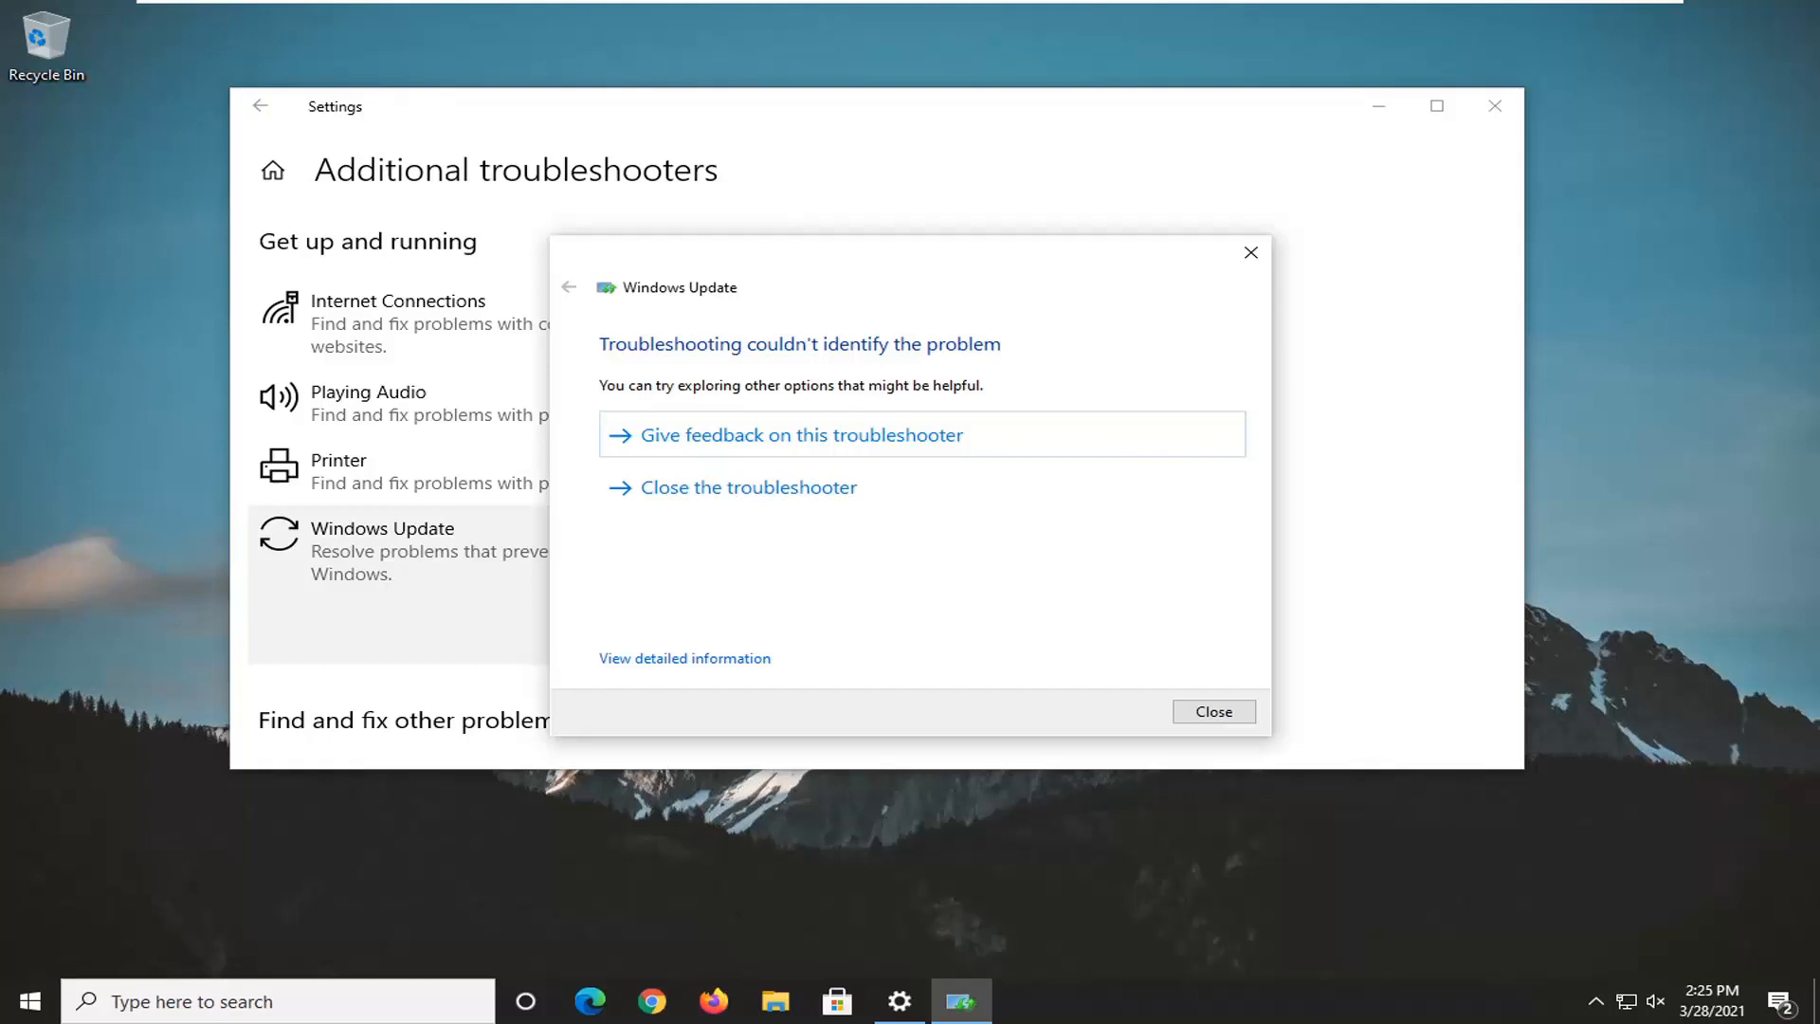
mouse_move(848, 360)
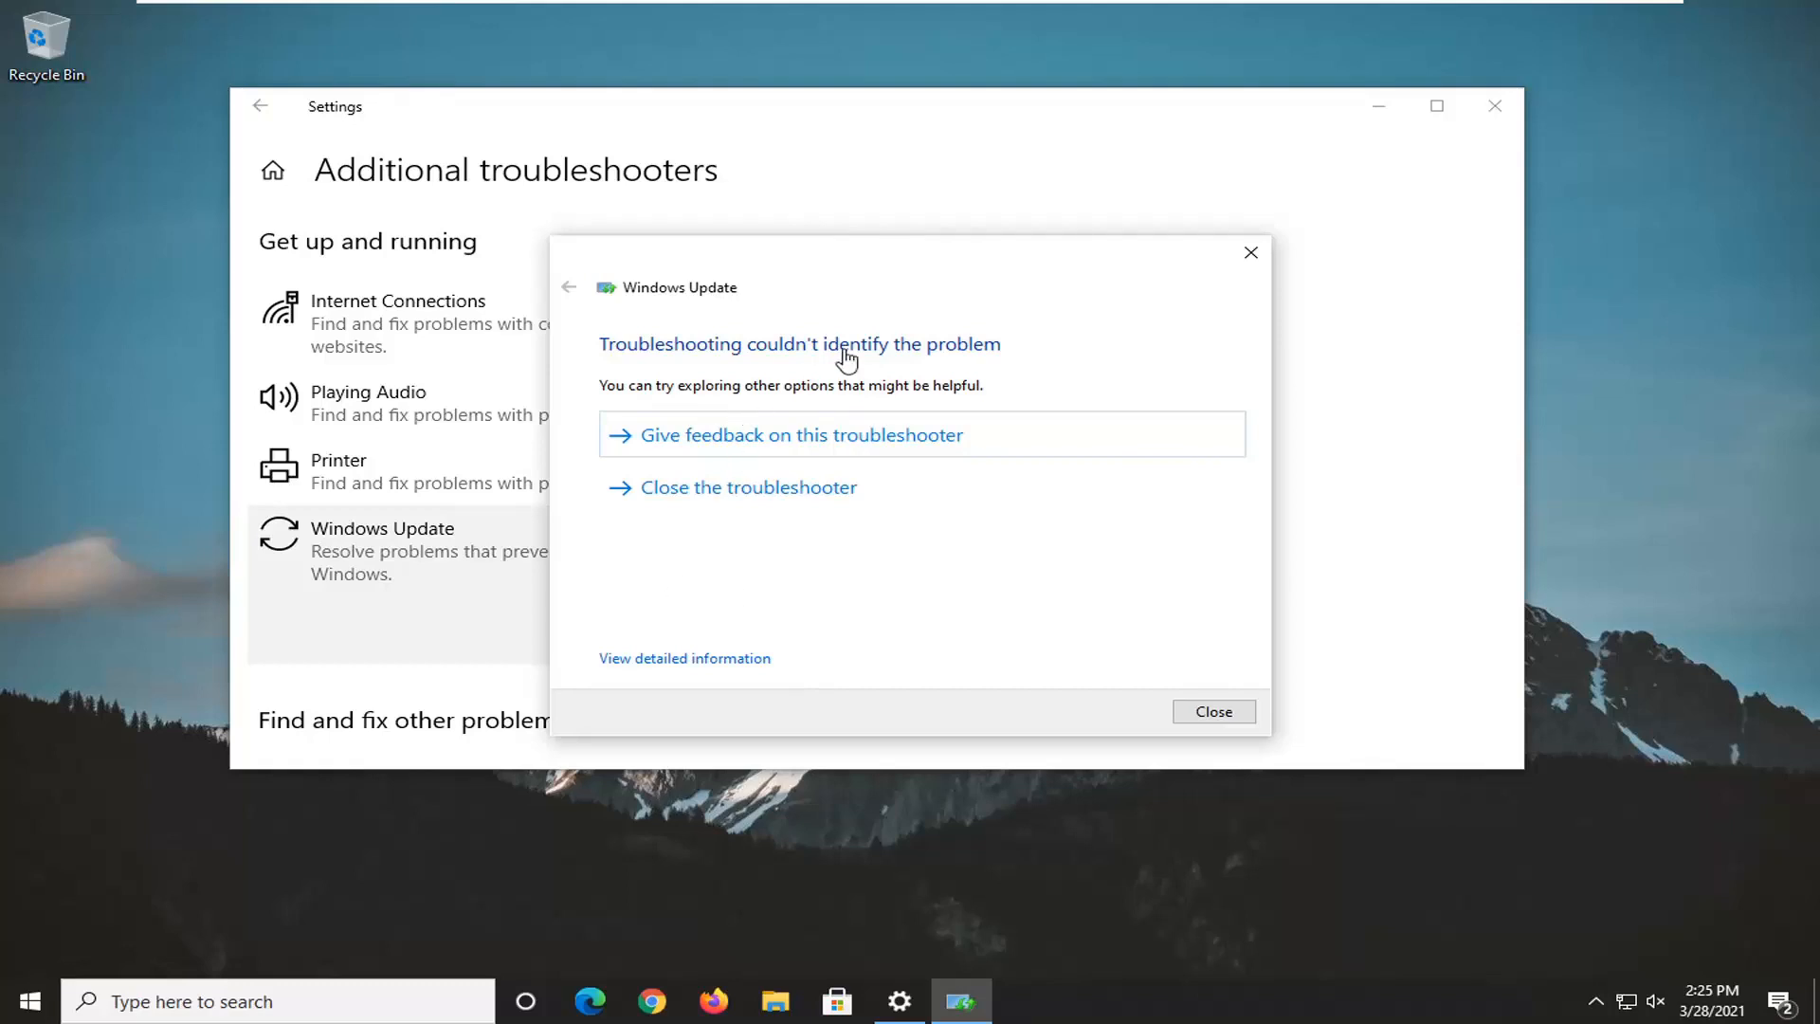
mouse_move(888, 531)
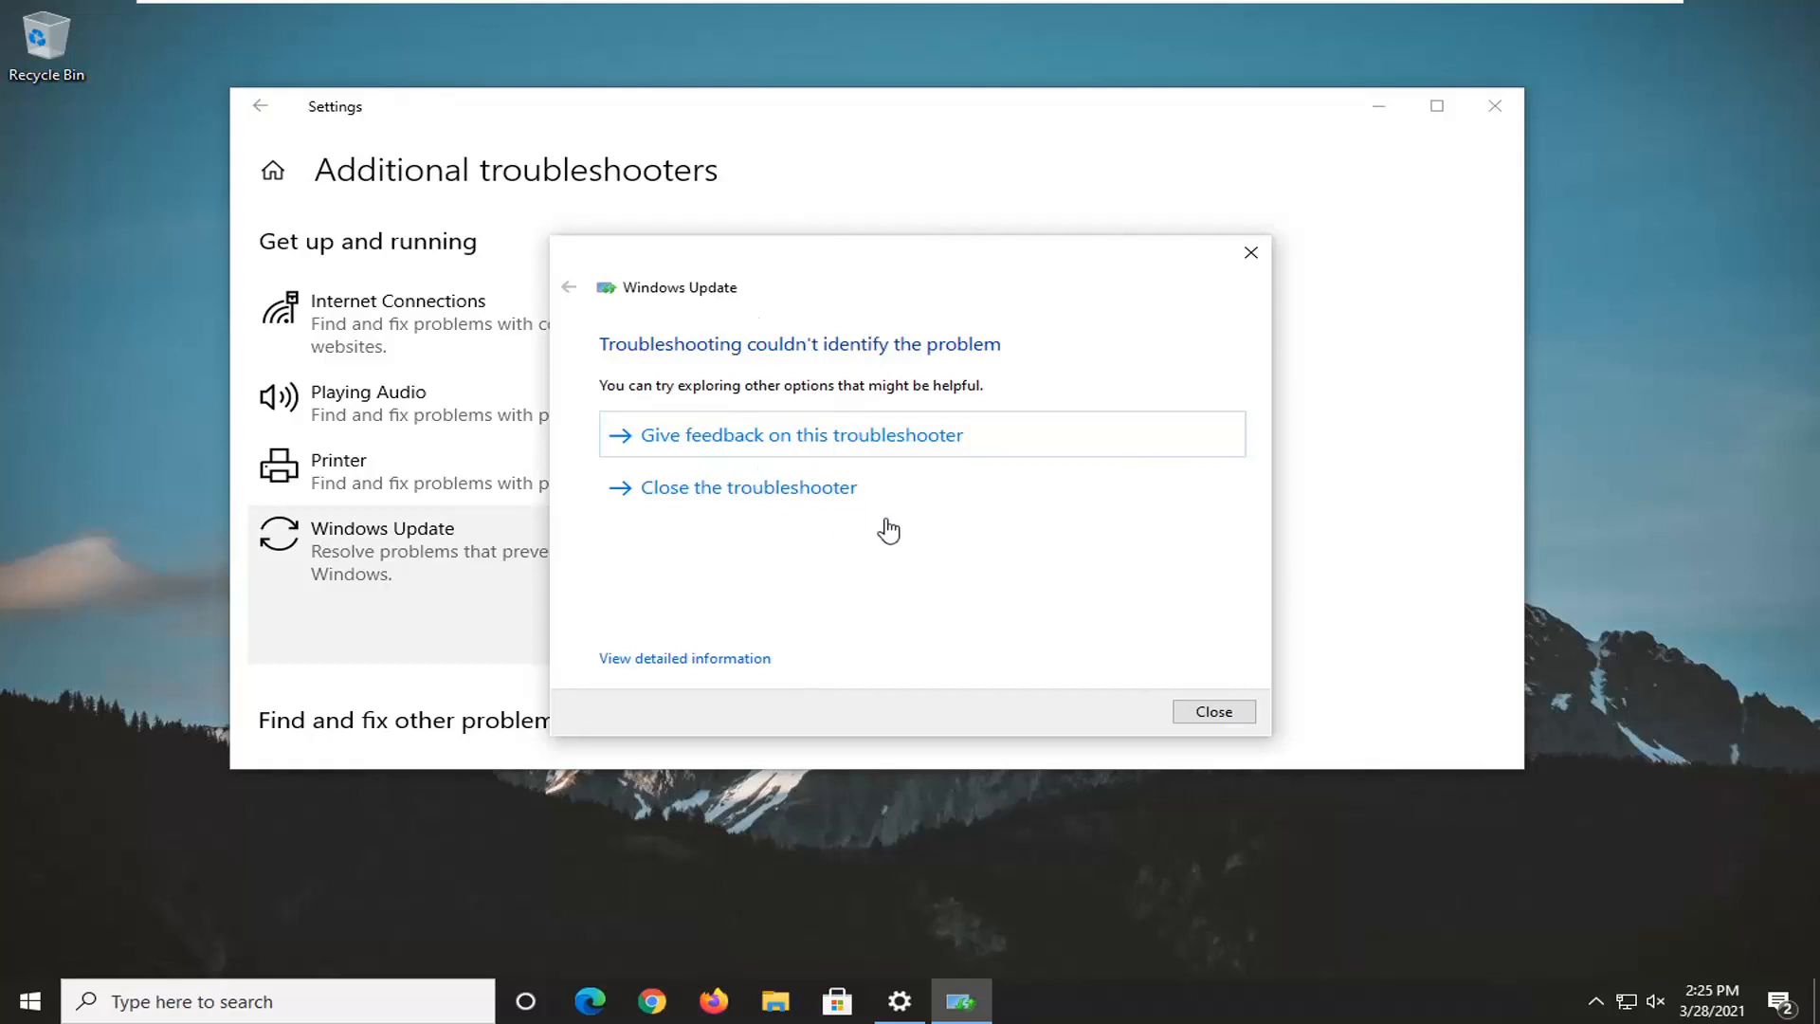
Step: Close the finished troubleshooter dialog and the Settings window, returning to the desktop
click(1212, 711)
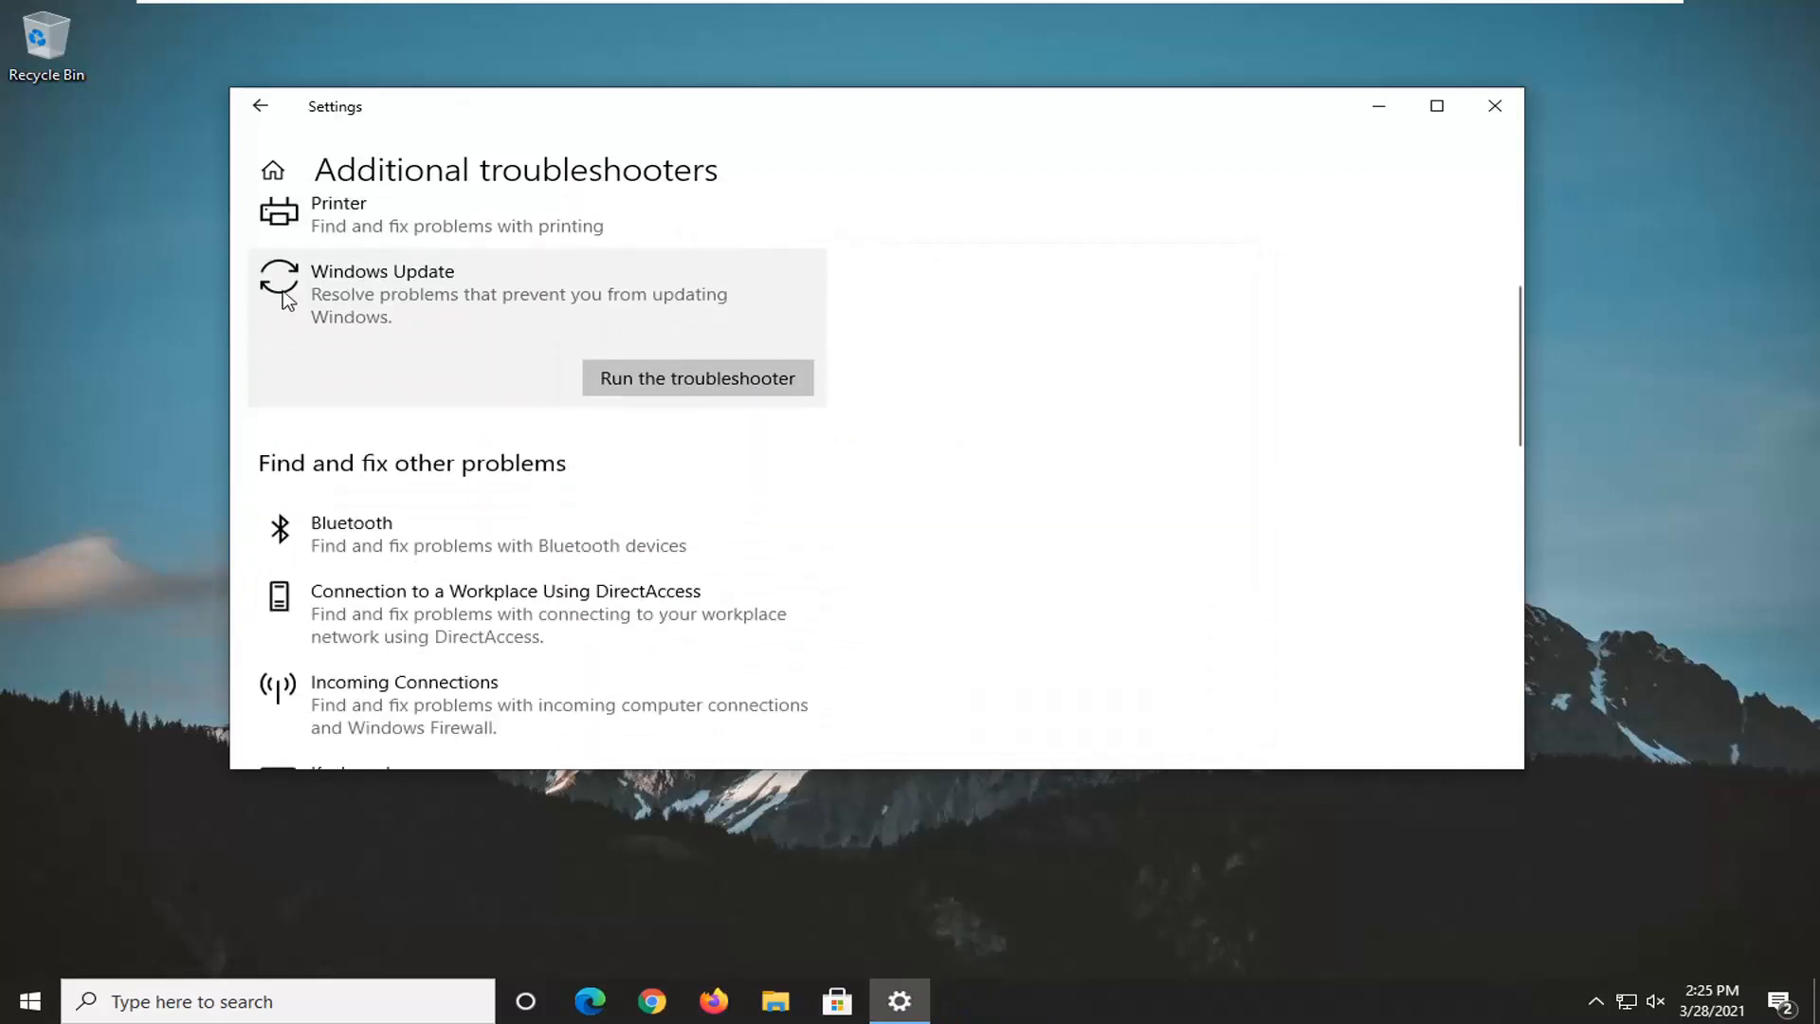
scroll(down, 3)
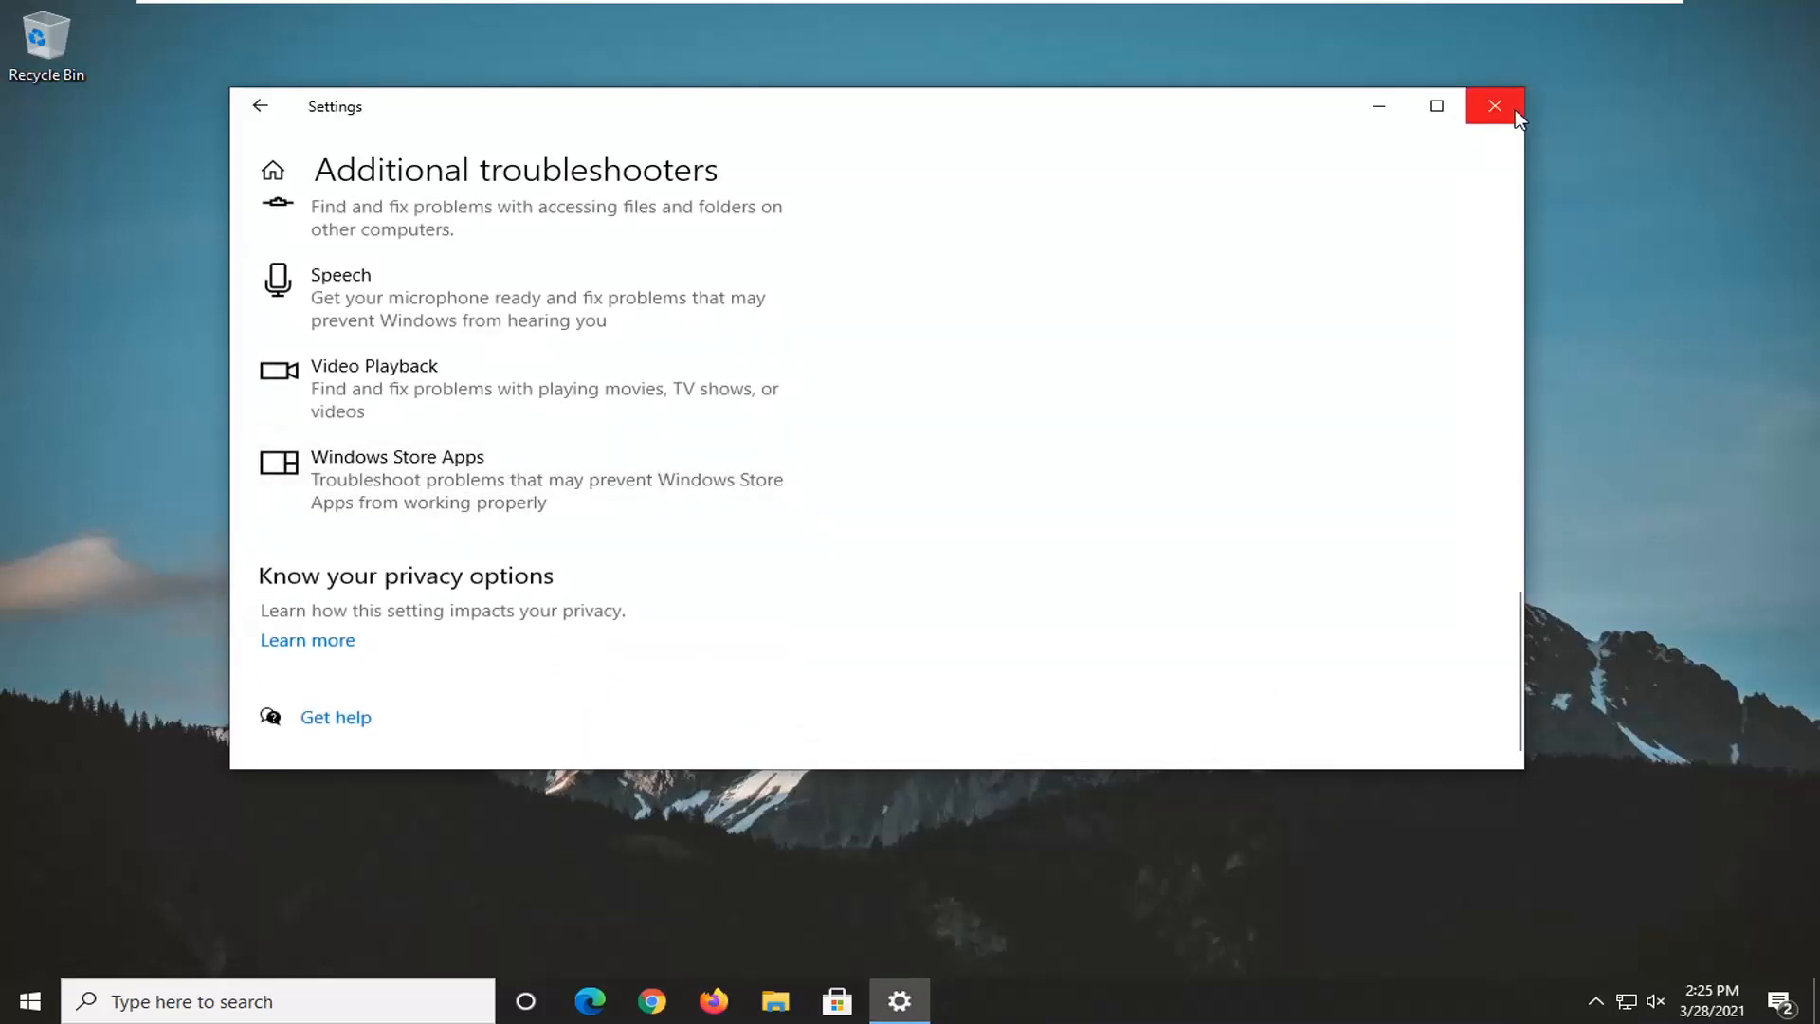
click(1494, 107)
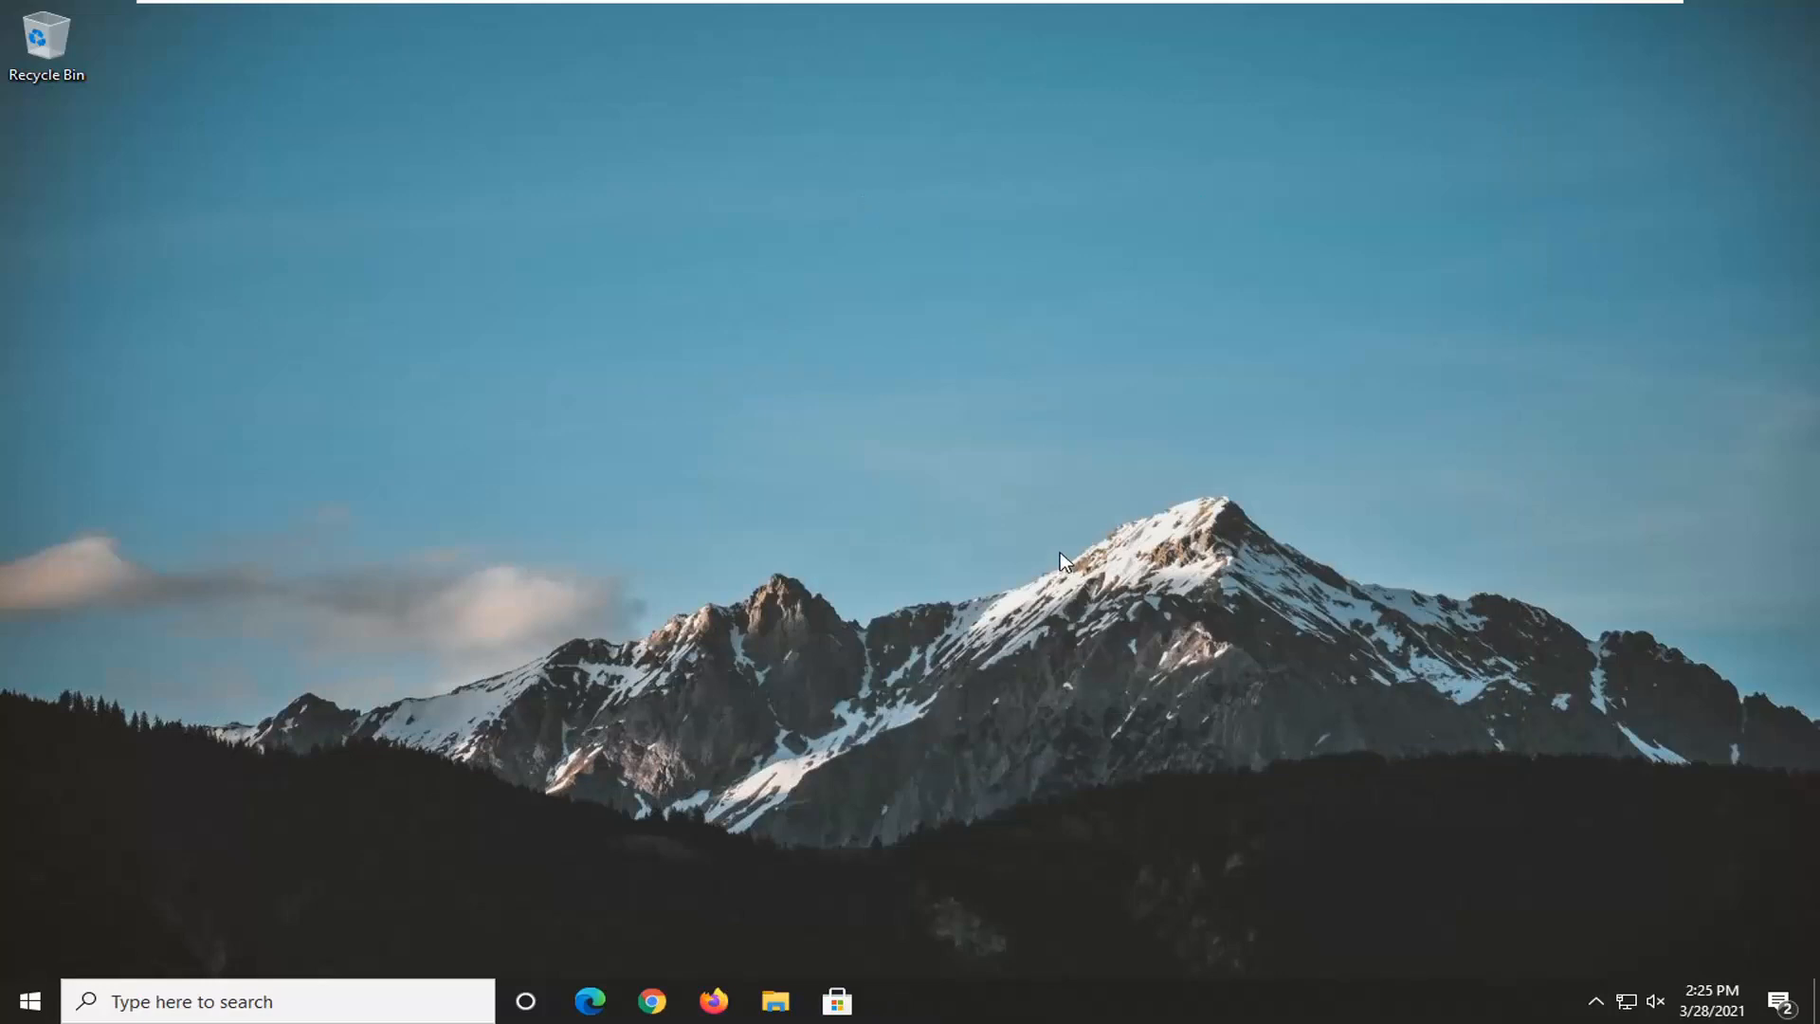
mouse_move(569, 607)
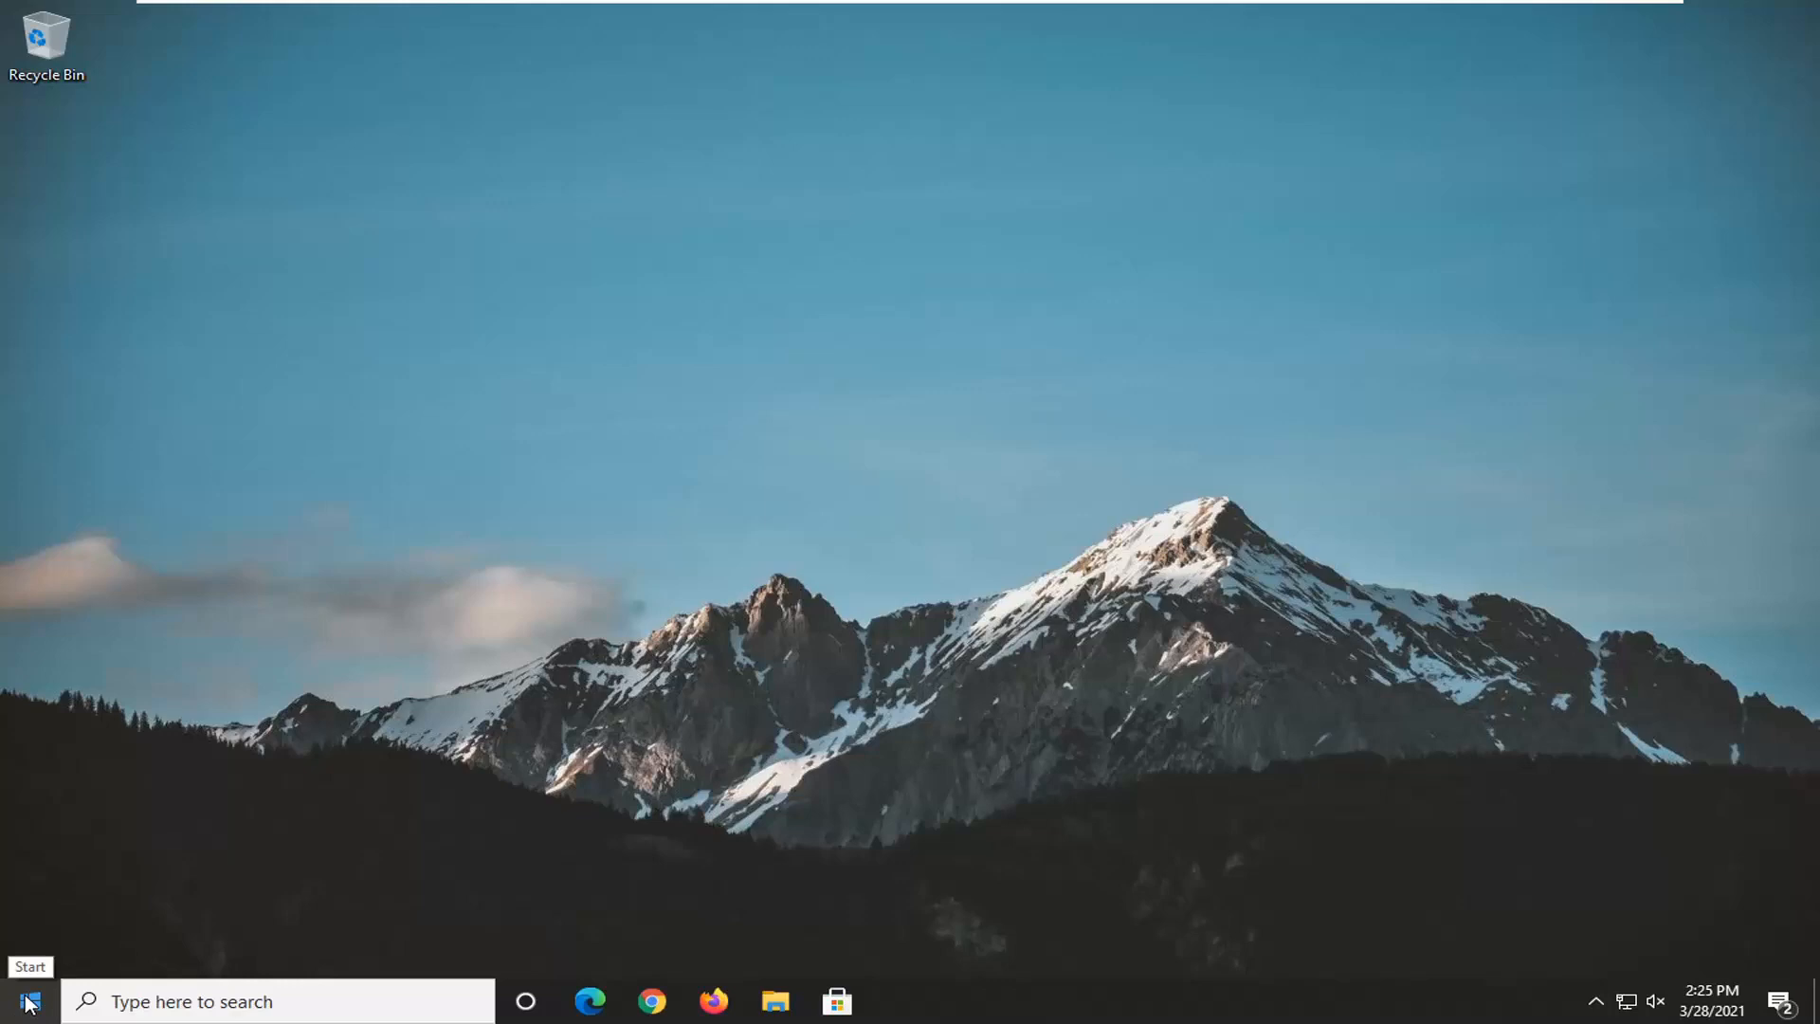
Step: Search 'cmd' and launch Command Prompt as administrator, confirming the UAC prompt
text(c)
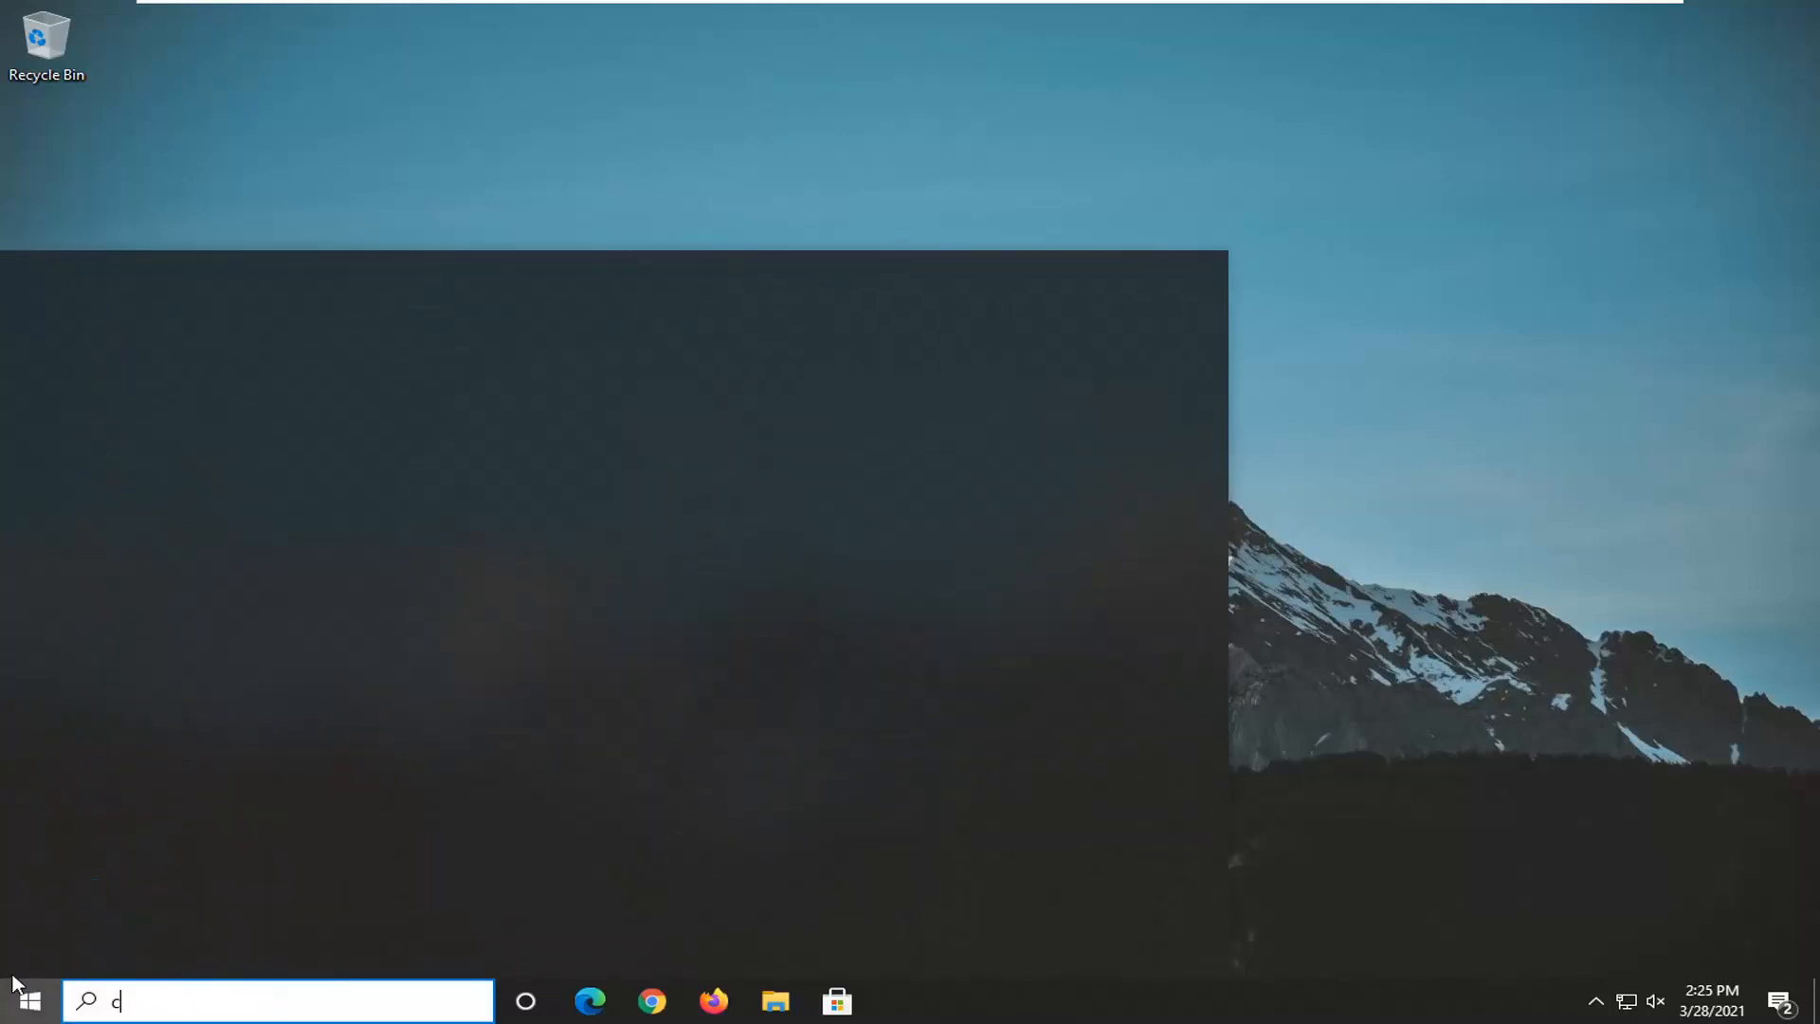
text(md)
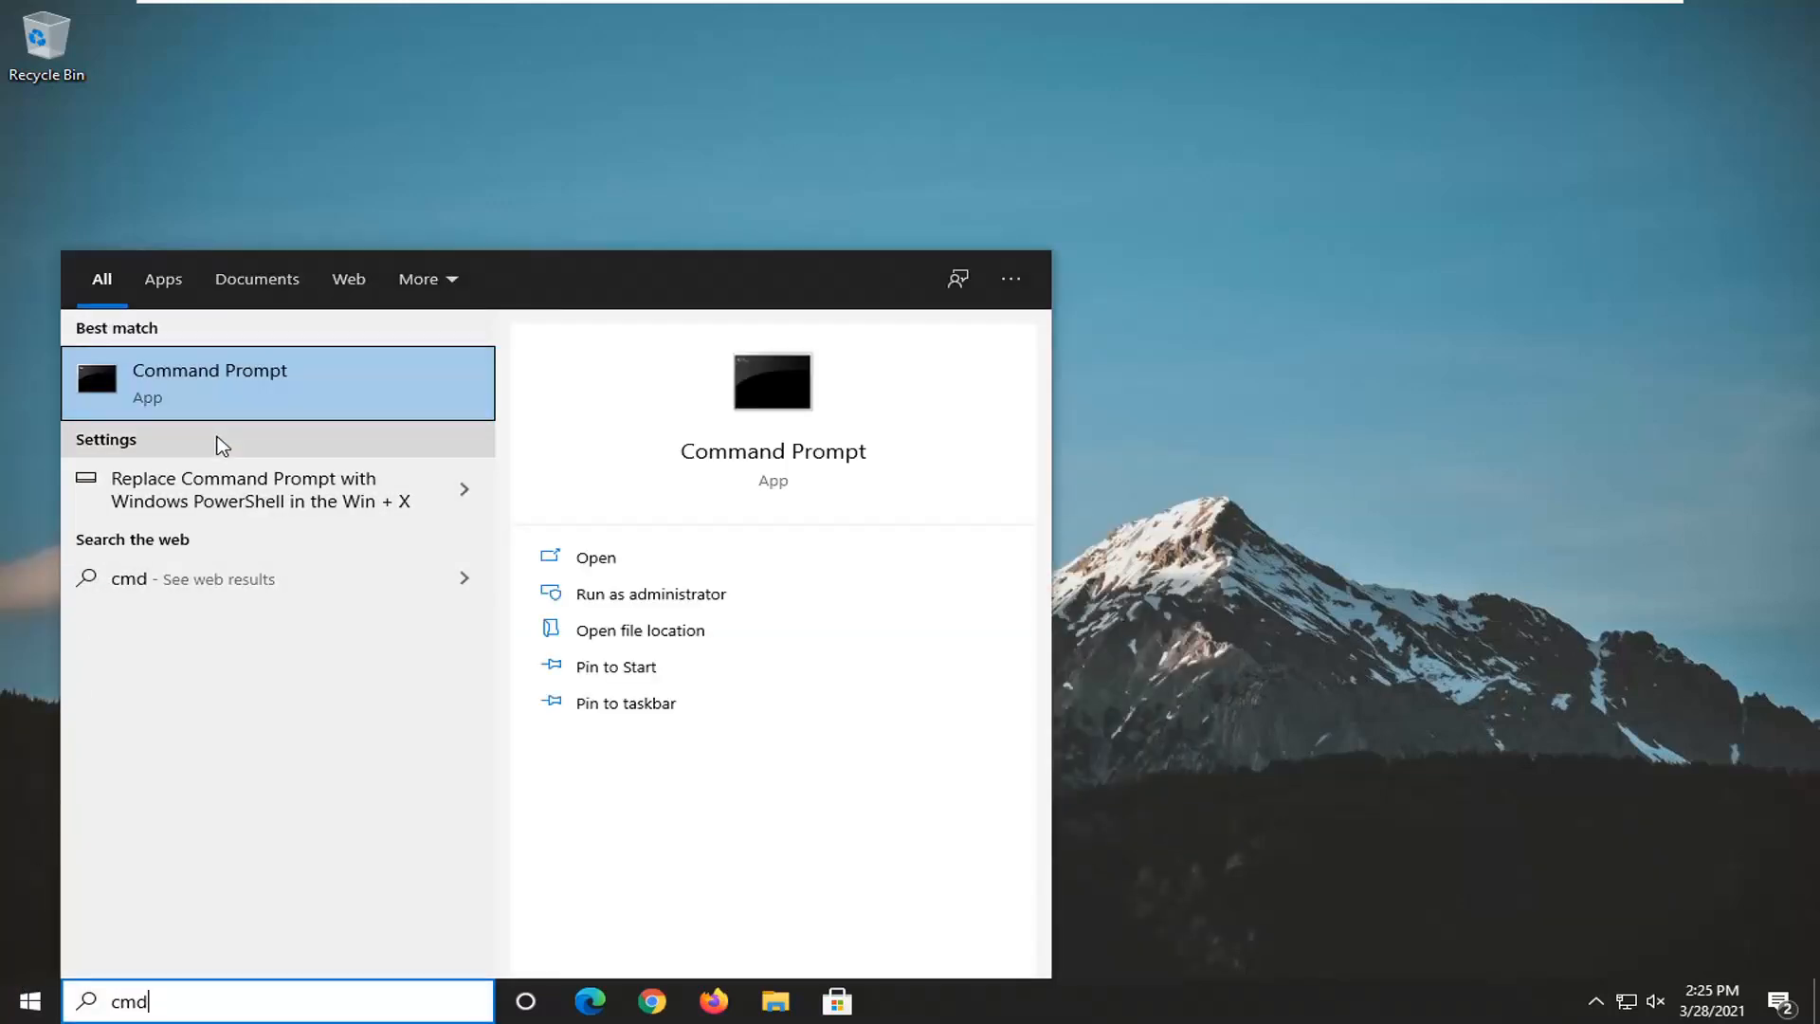
right_click(209, 383)
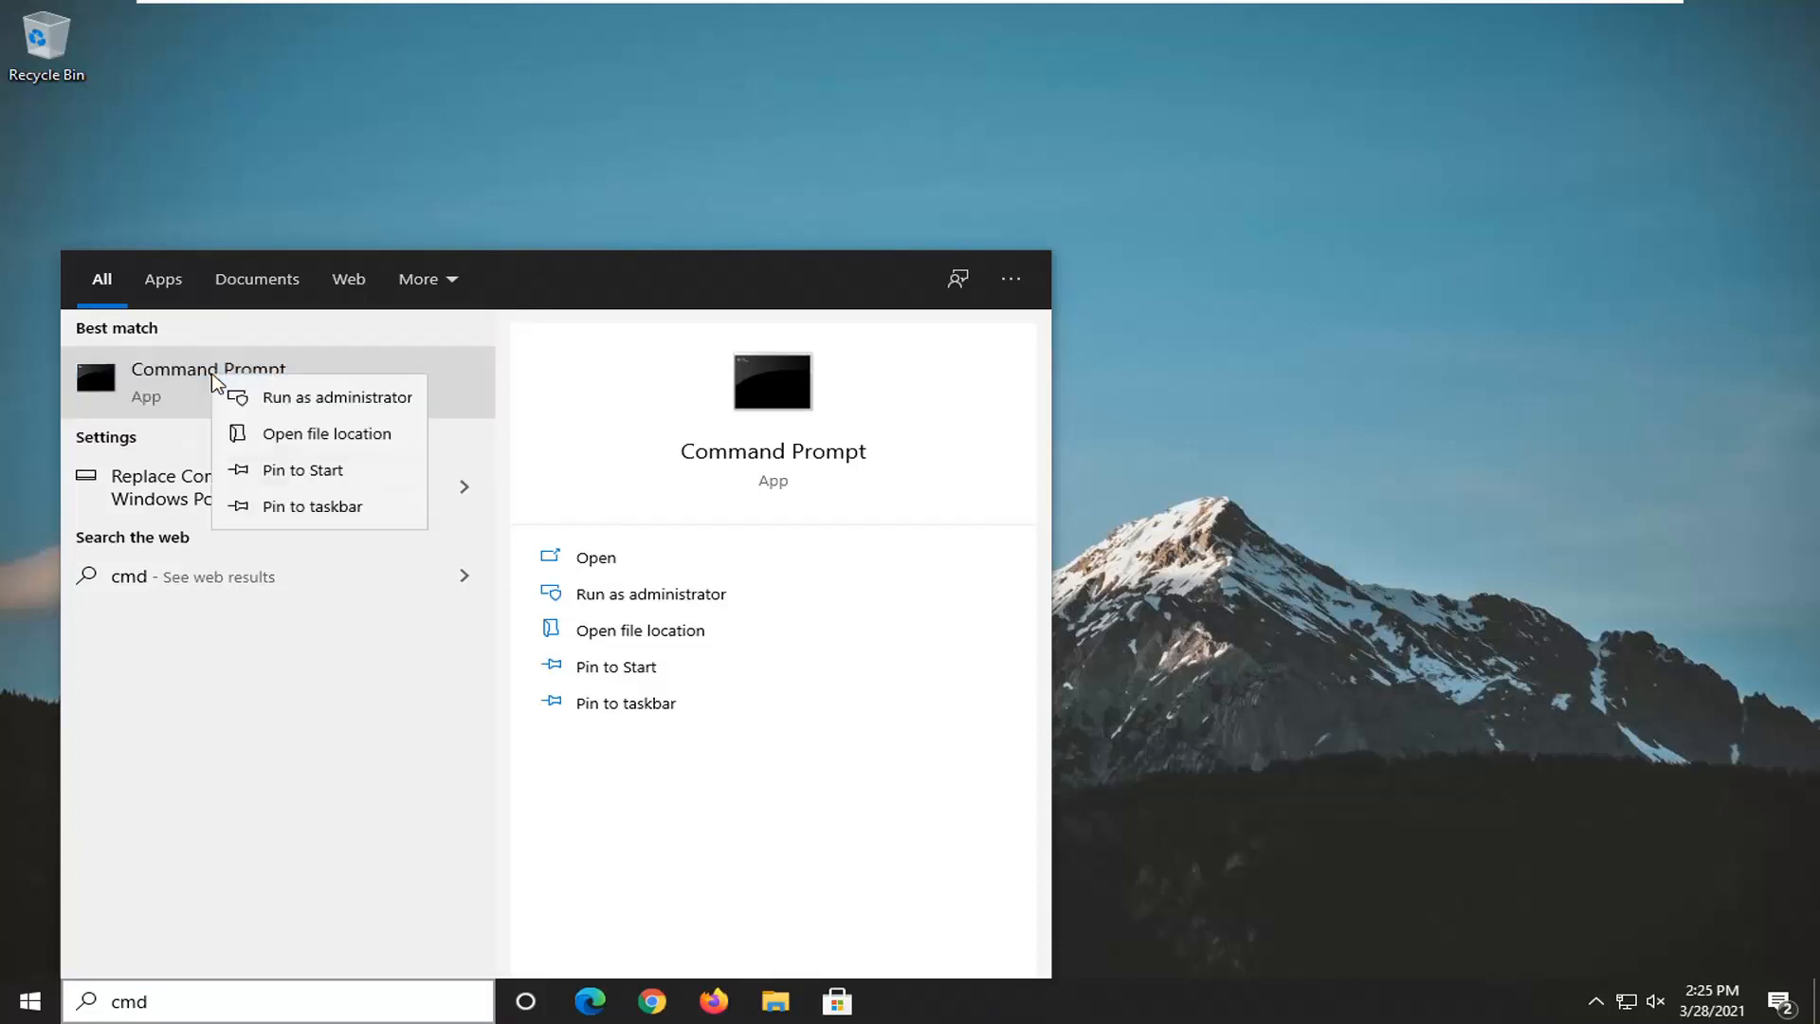
click(339, 397)
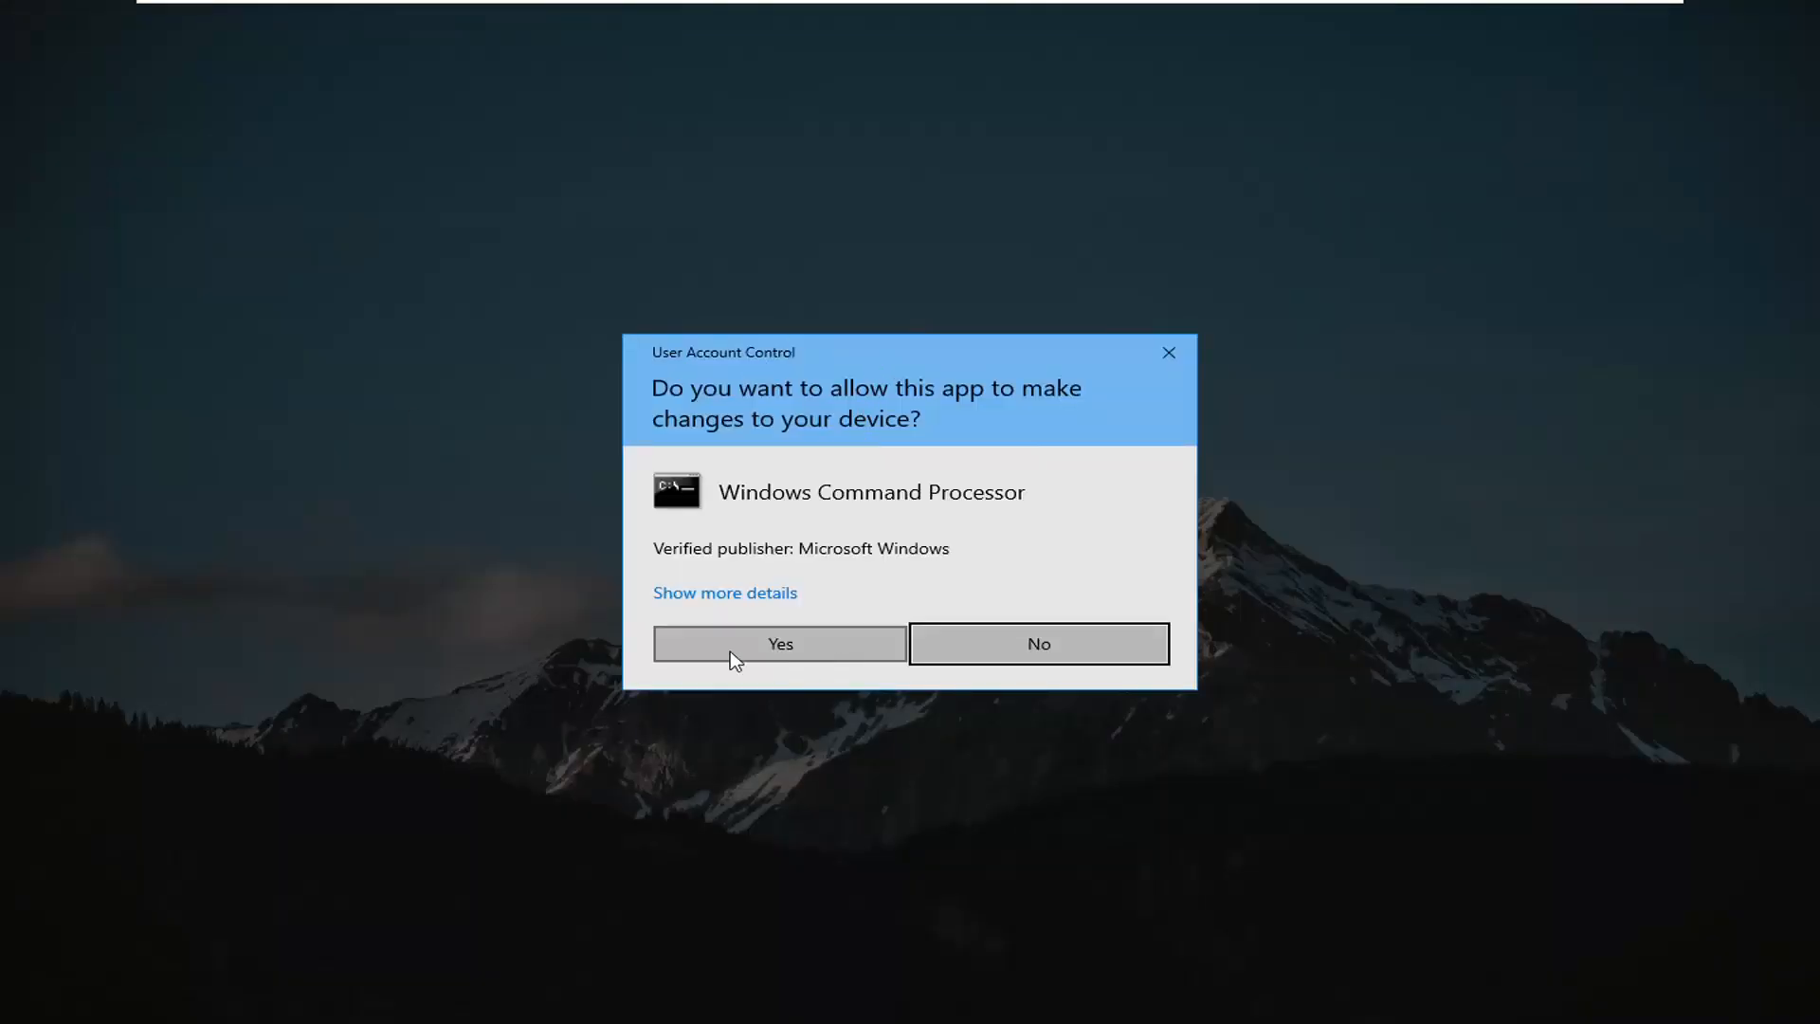
click(779, 643)
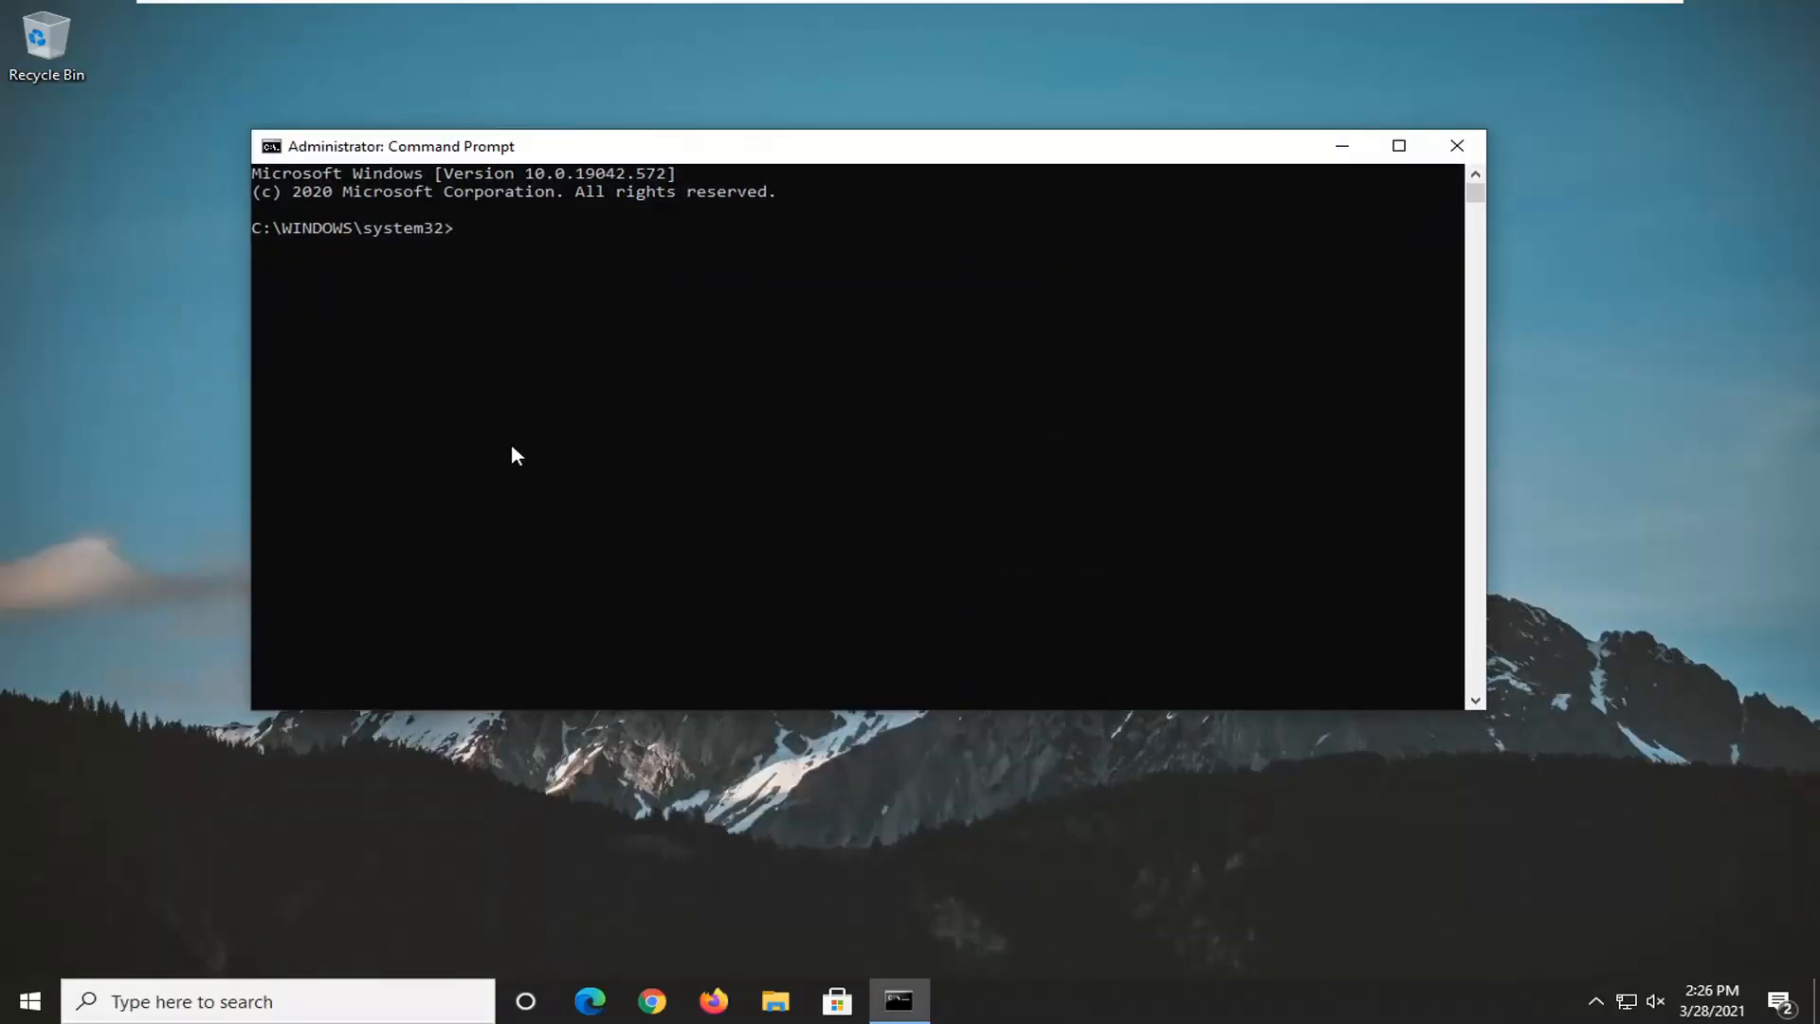
Step: Enter 'sfc /scannow' at the administrator prompt without running it yet
text(sfc /sc)
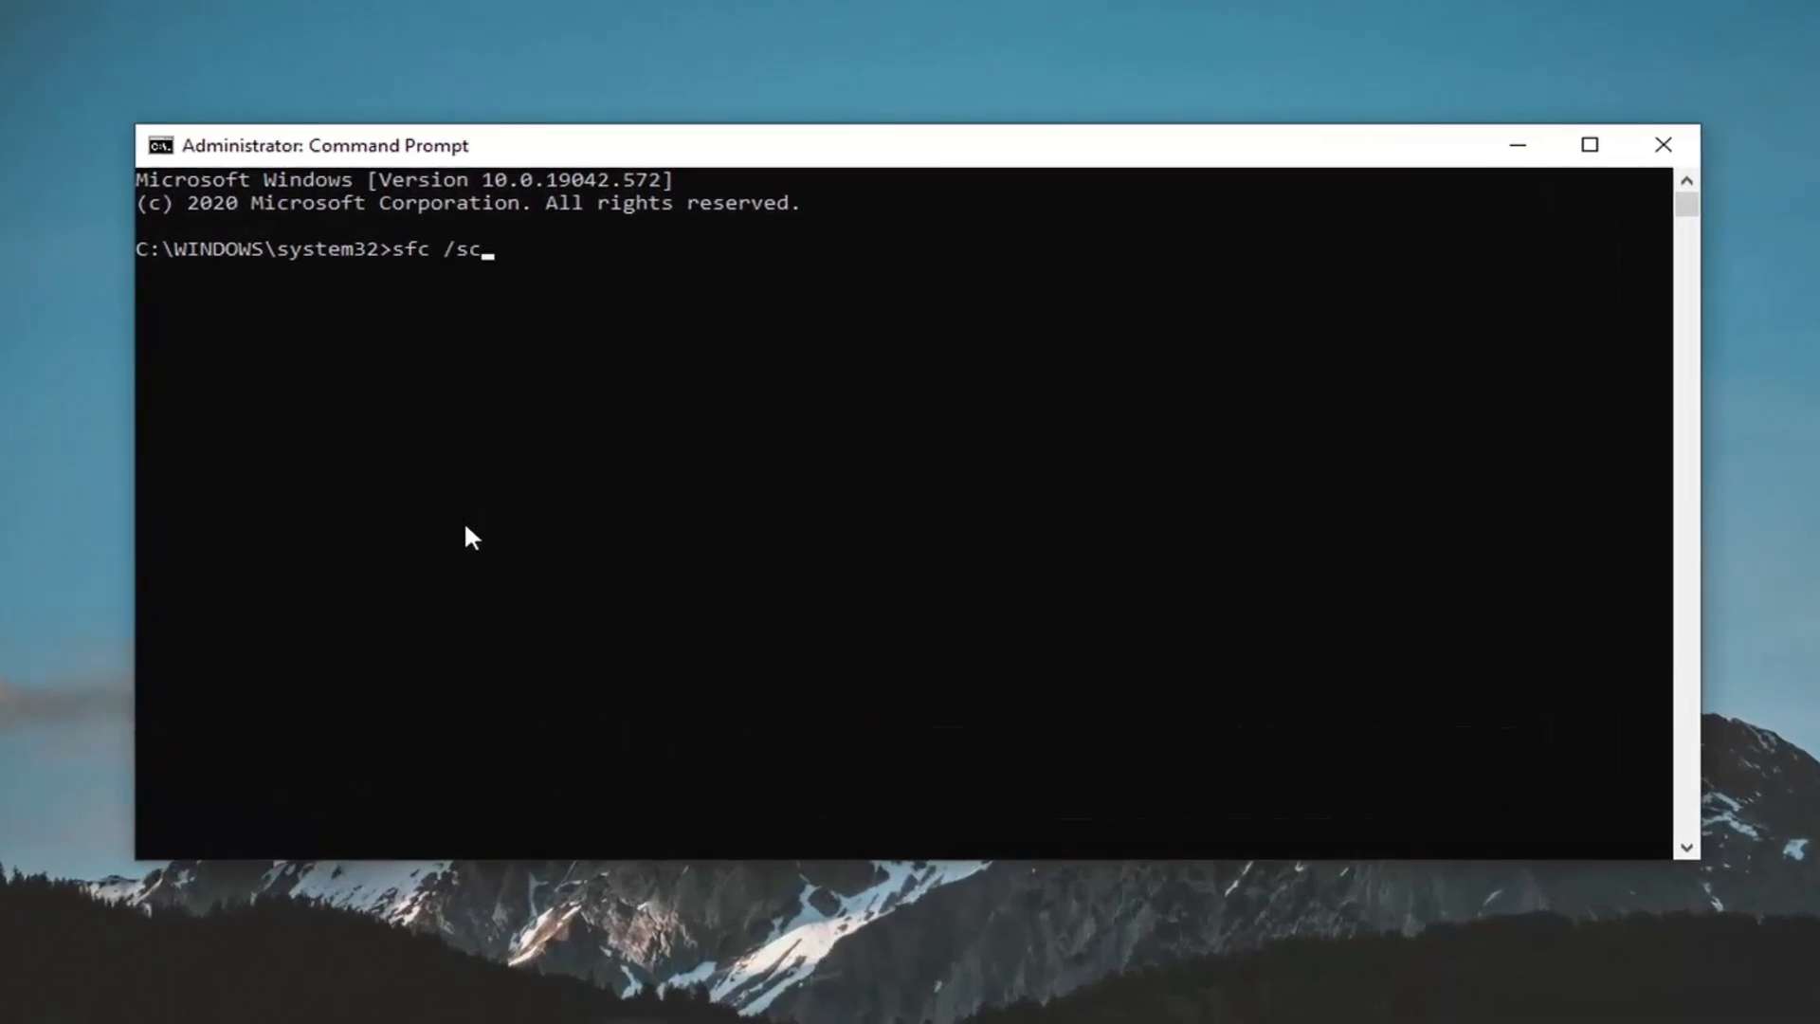
text(annow)
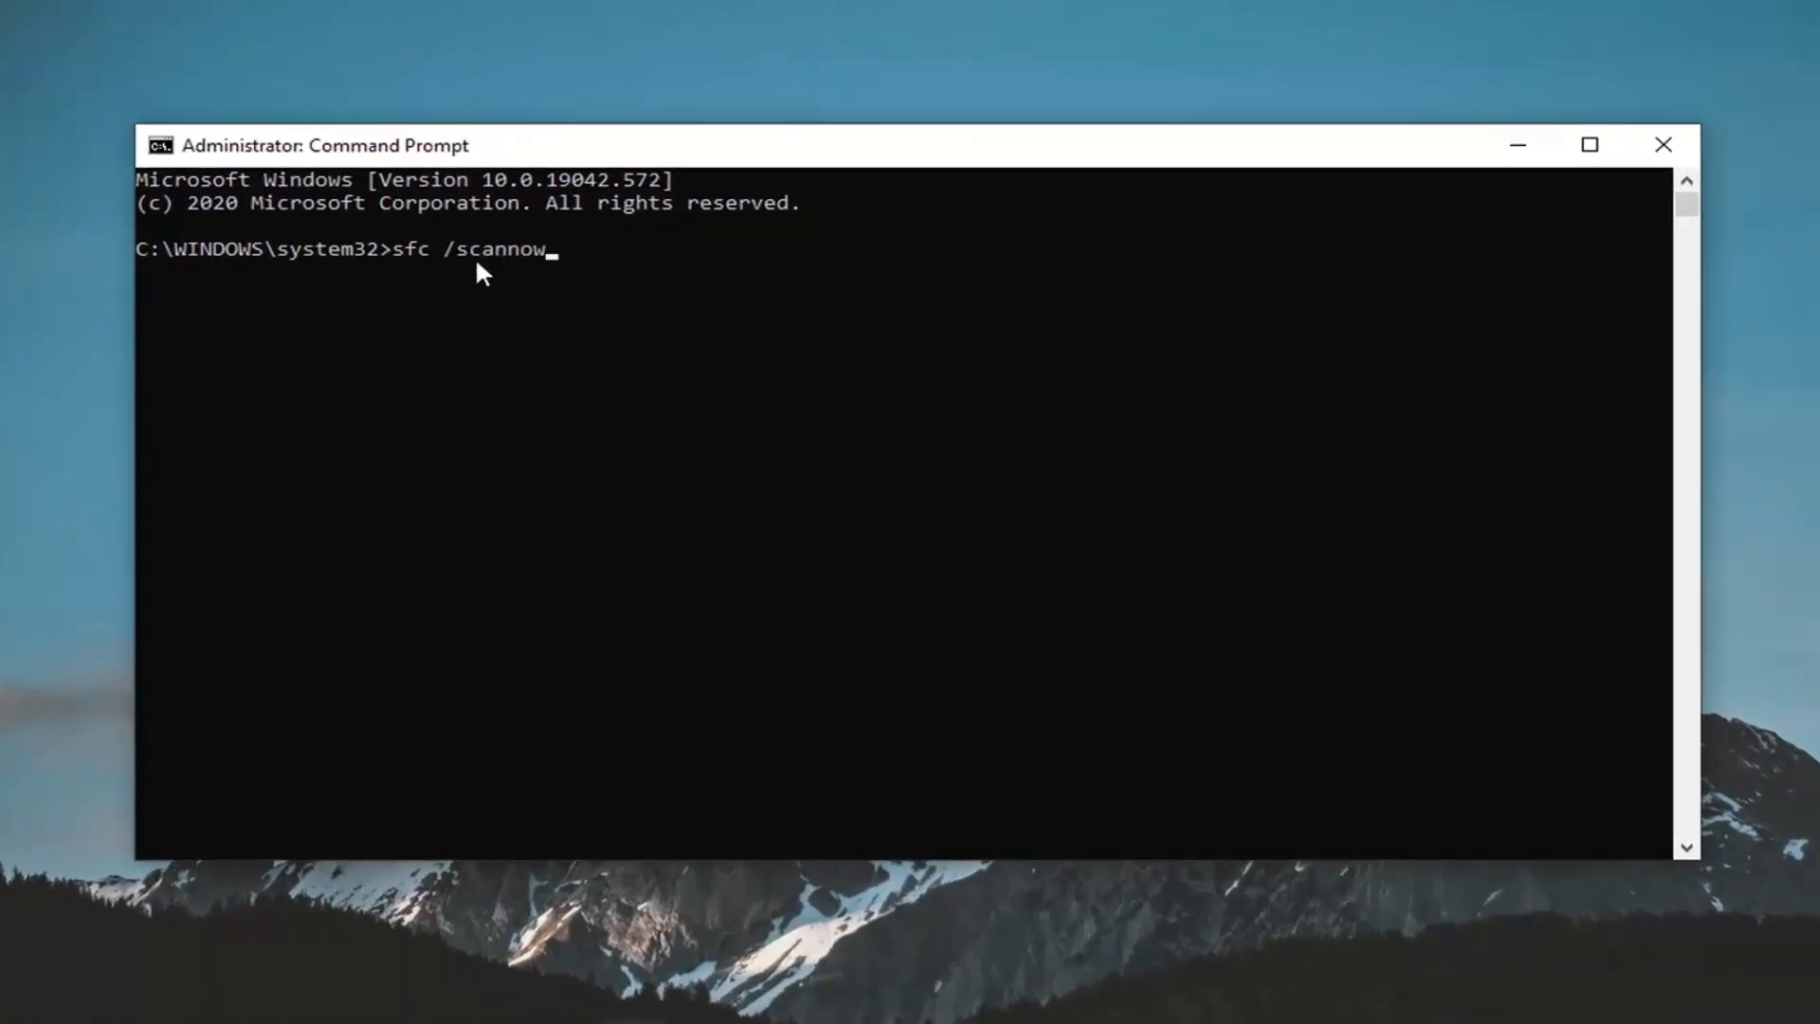
mouse_move(454, 334)
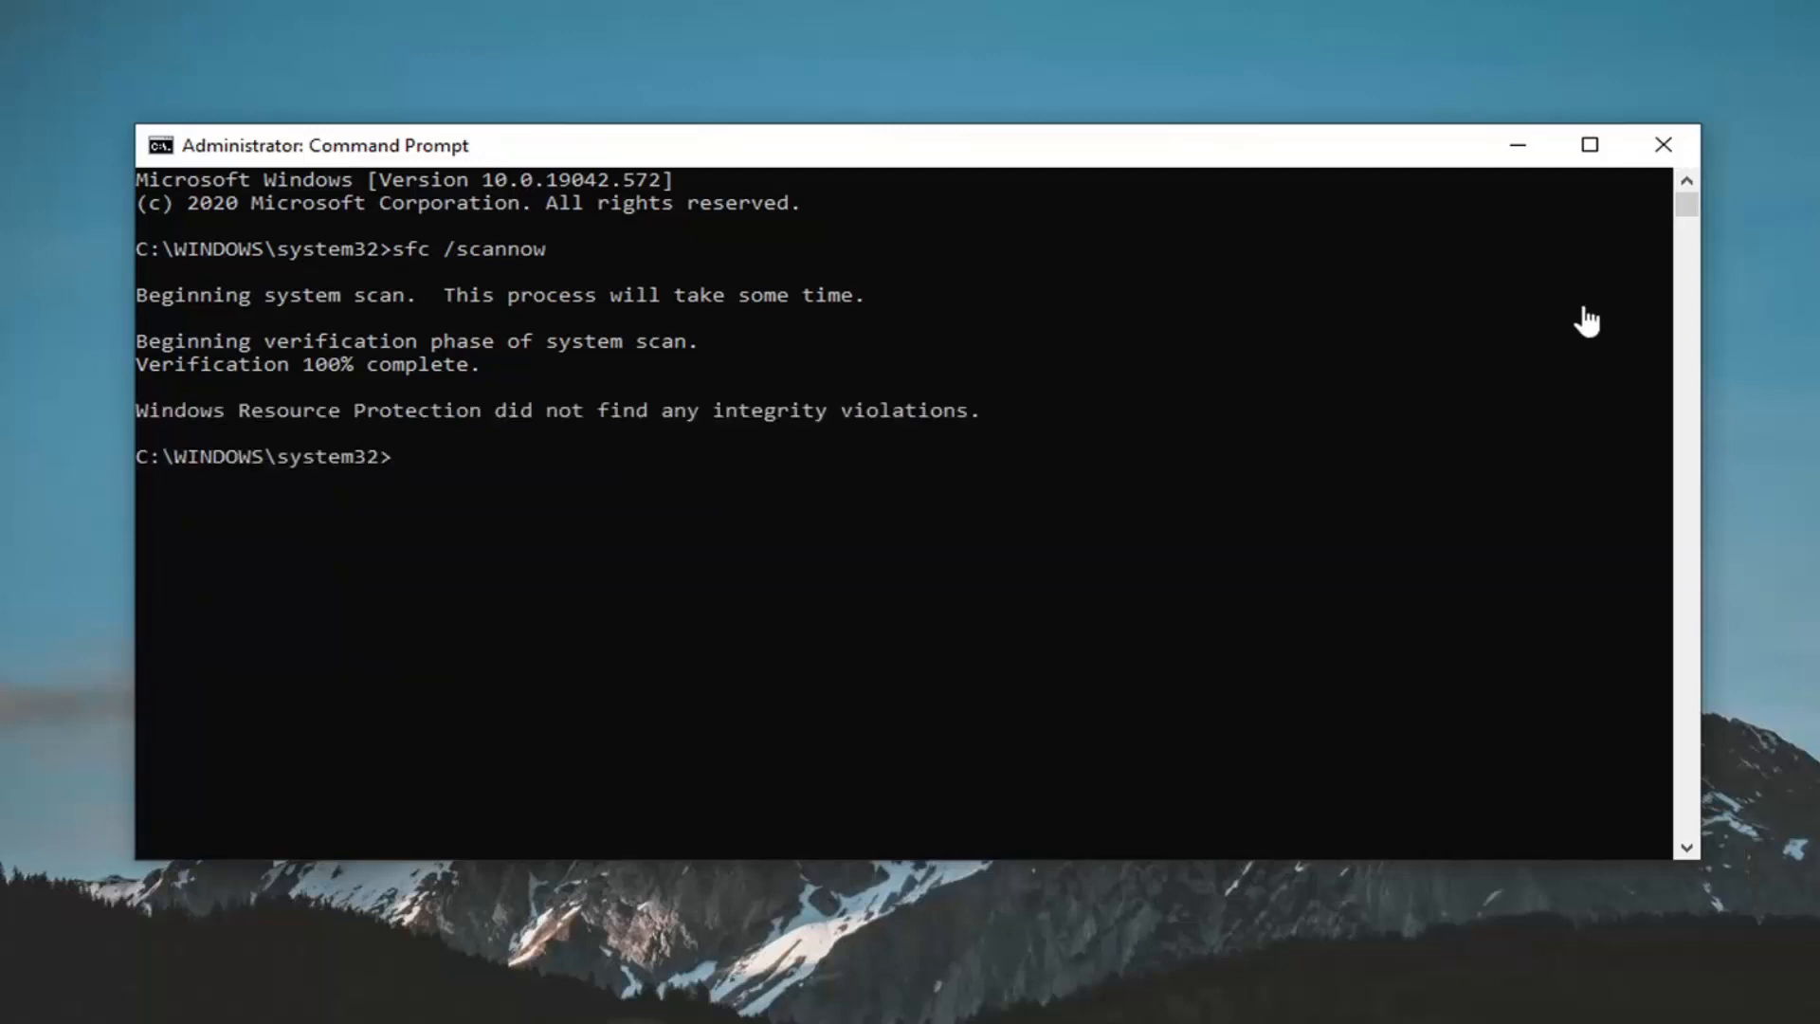
Step: Close the Command Prompt window after the clean scan, leaving the desktop
click(1663, 146)
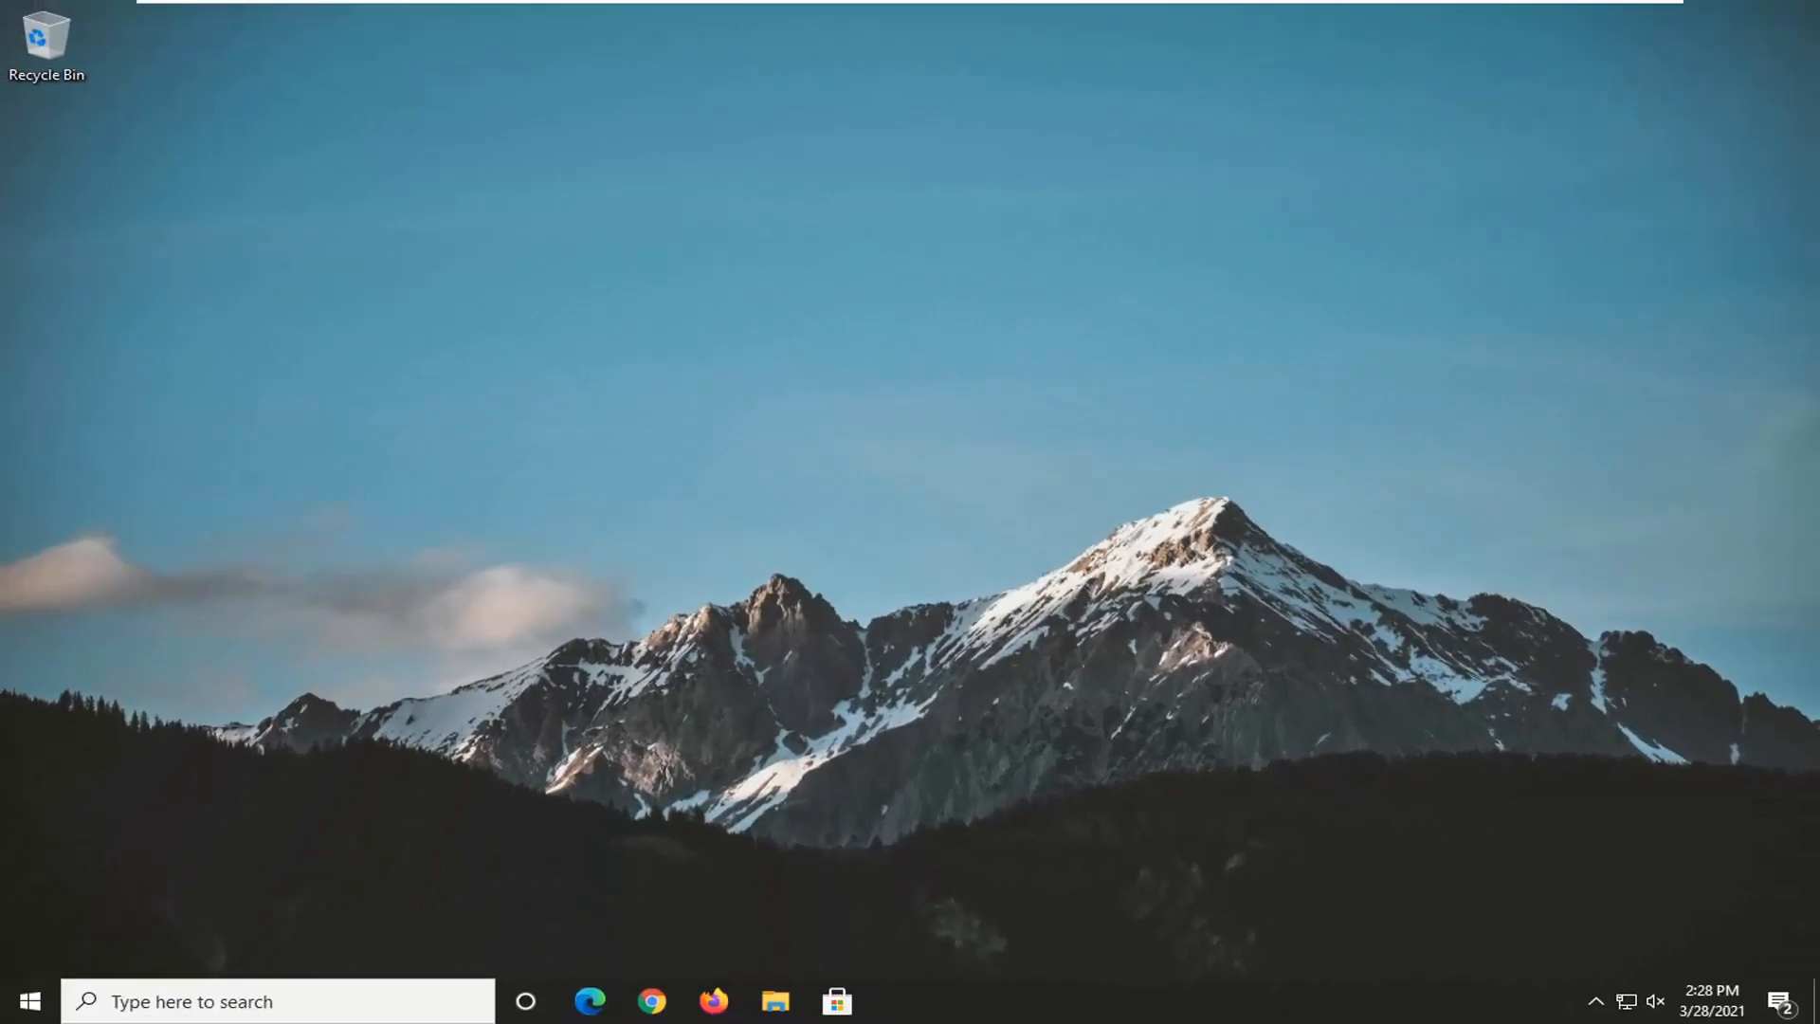